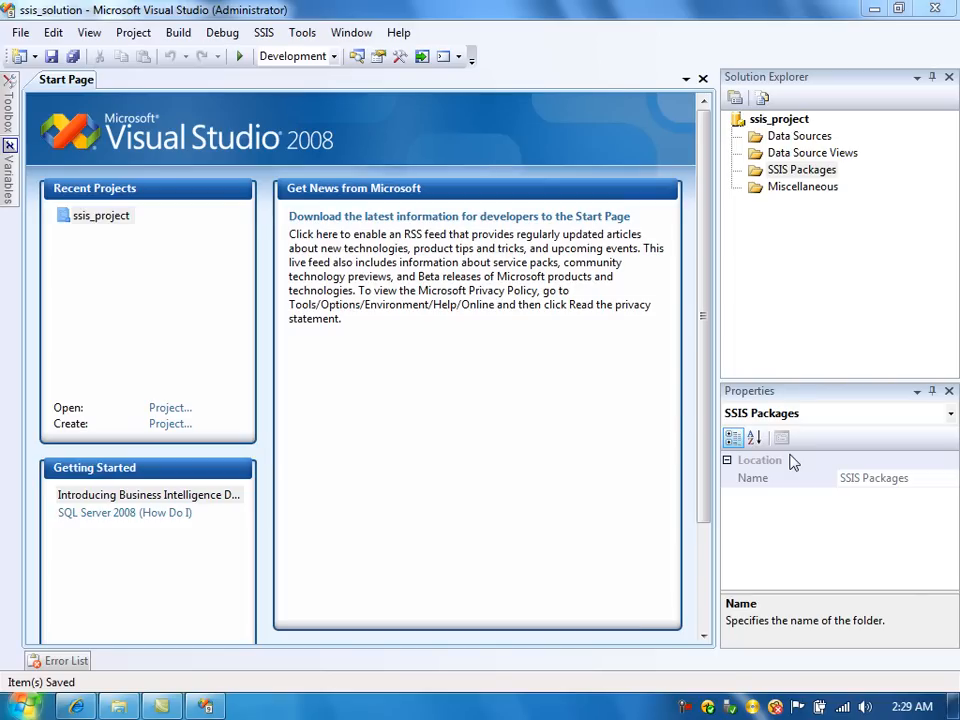
mouse_move(804, 170)
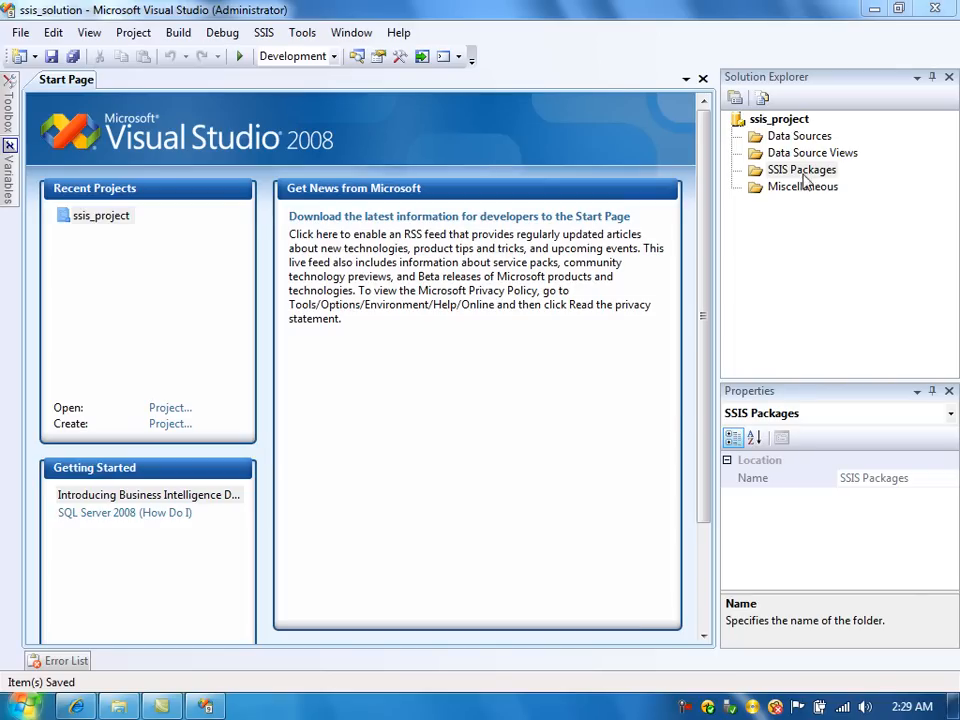
- Rename Package1.dtsx to xml_xslt.dtsx in Solution Explorer, renaming the package object as well
double_click(804, 168)
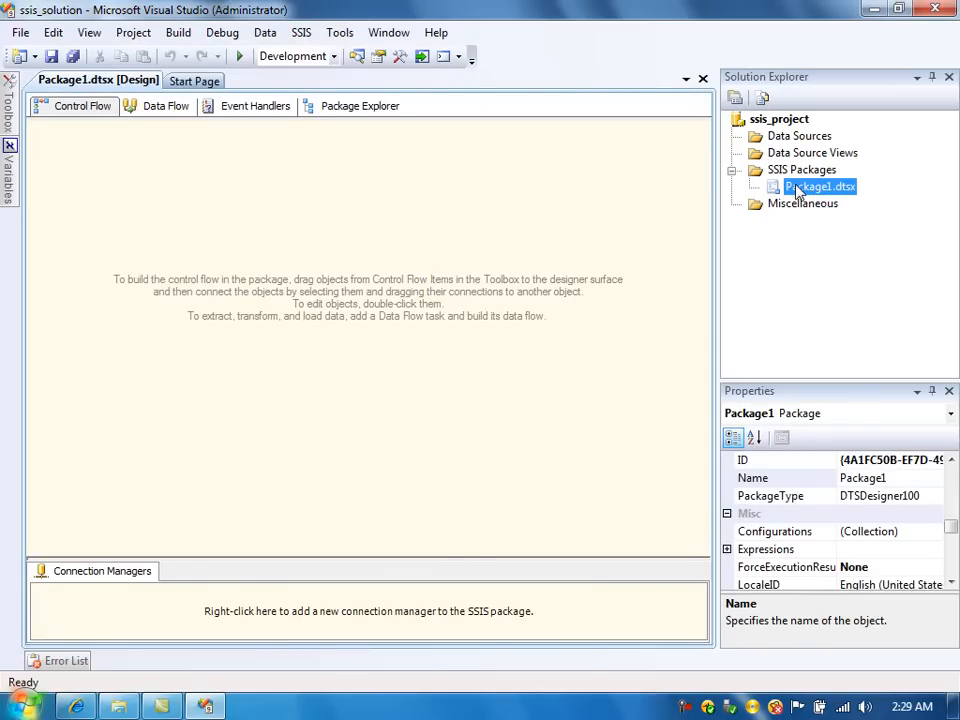
right_click(816, 188)
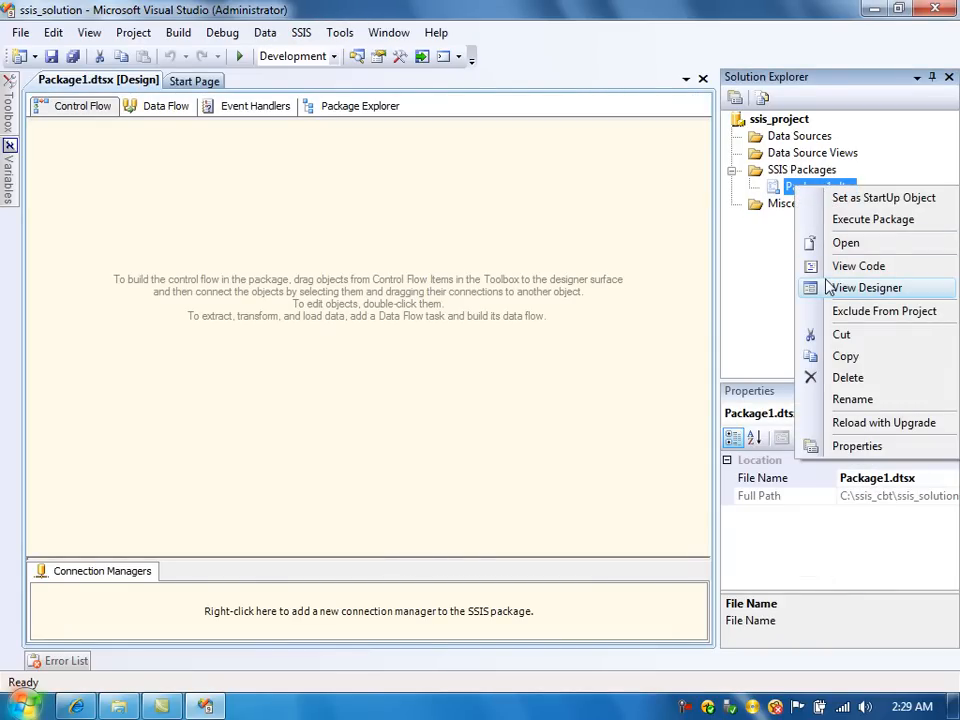
left_click(848, 400)
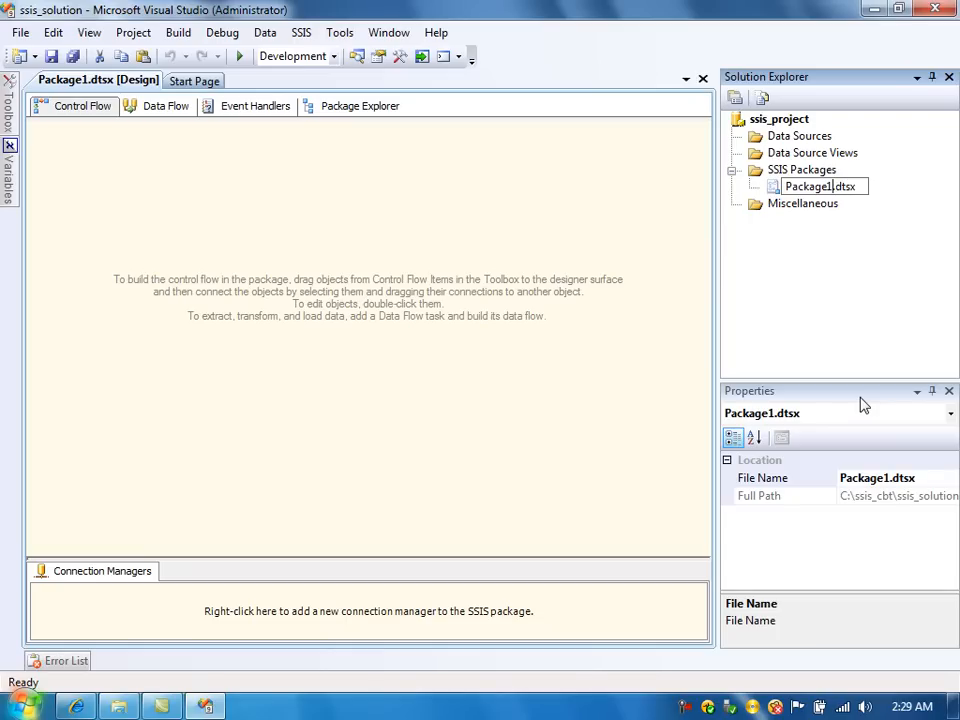
double_click(822, 186)
type("xml_xslt")
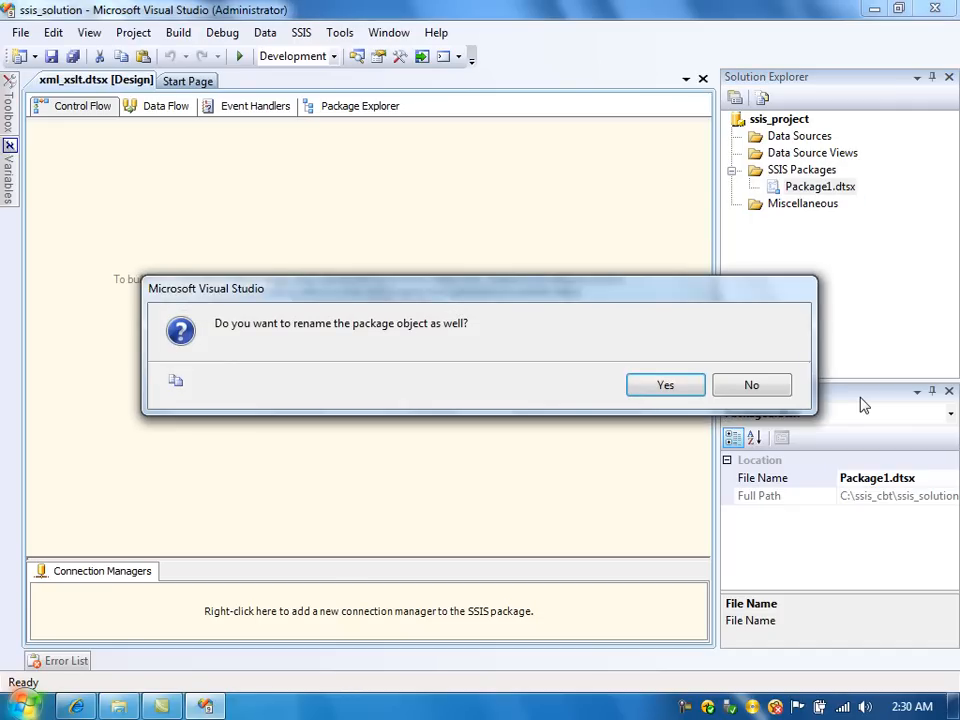
left_click(664, 384)
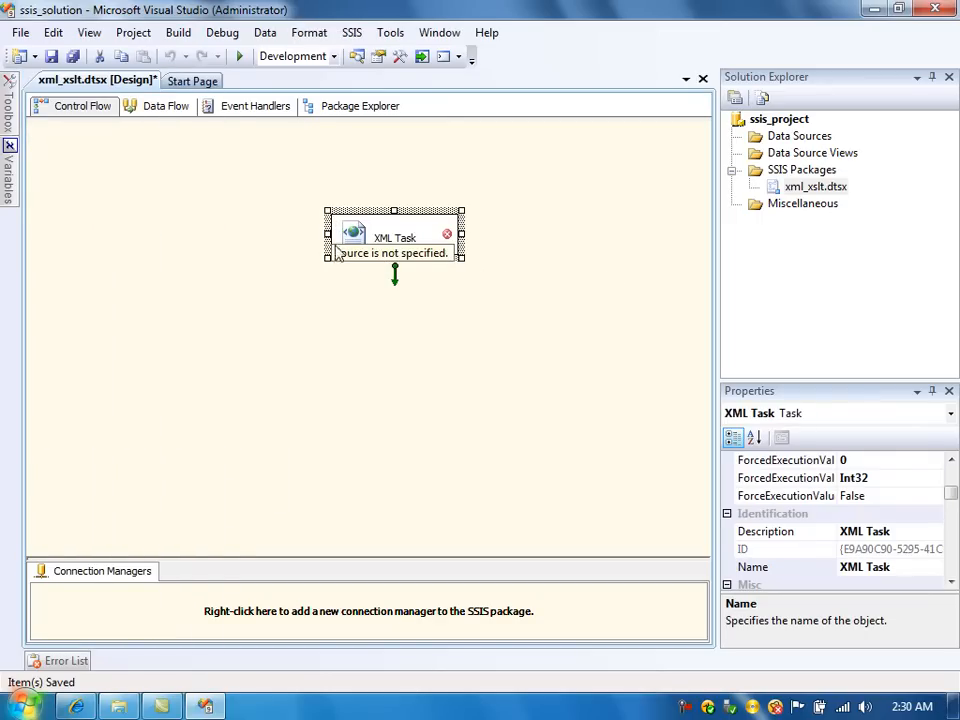
- Set the XML Task's OperationType to XSLT in the XML Task Editor
double_click(392, 236)
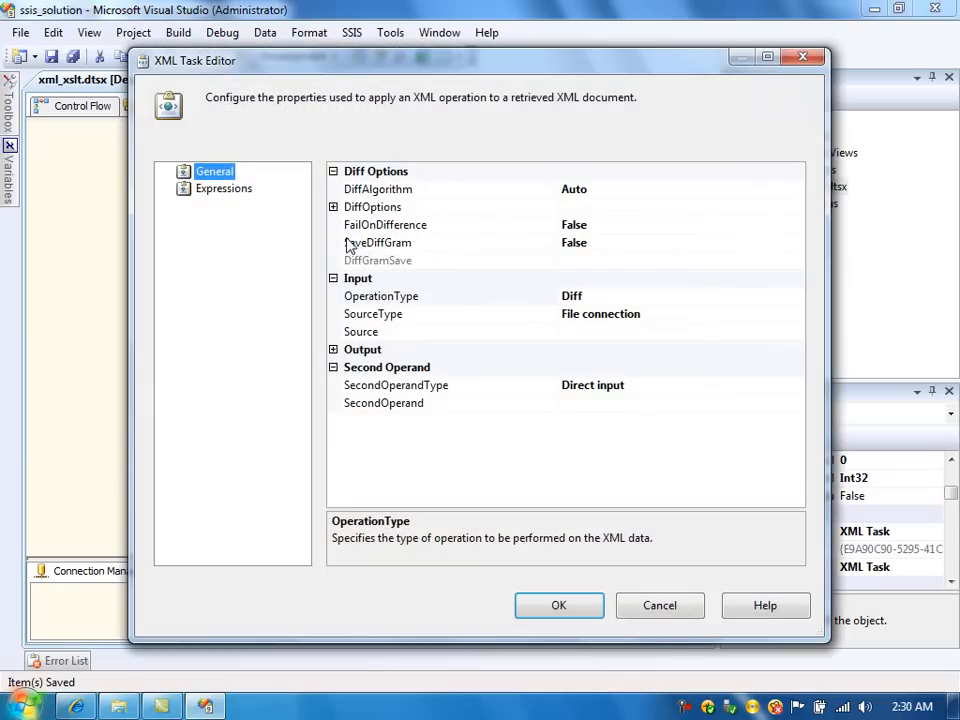
mouse_move(674, 268)
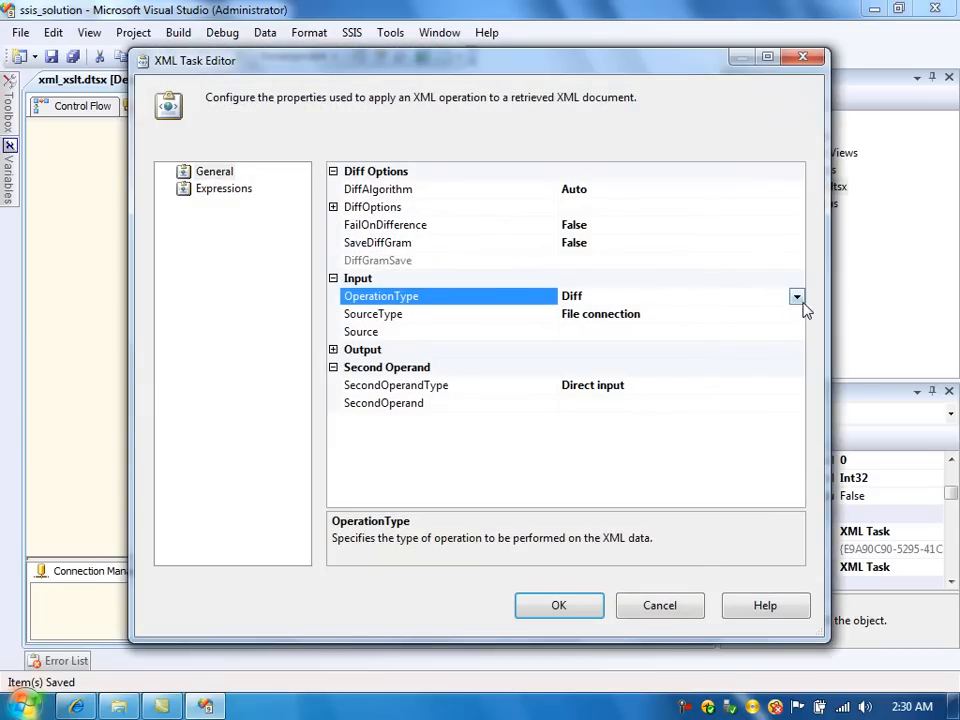
left_click(796, 296)
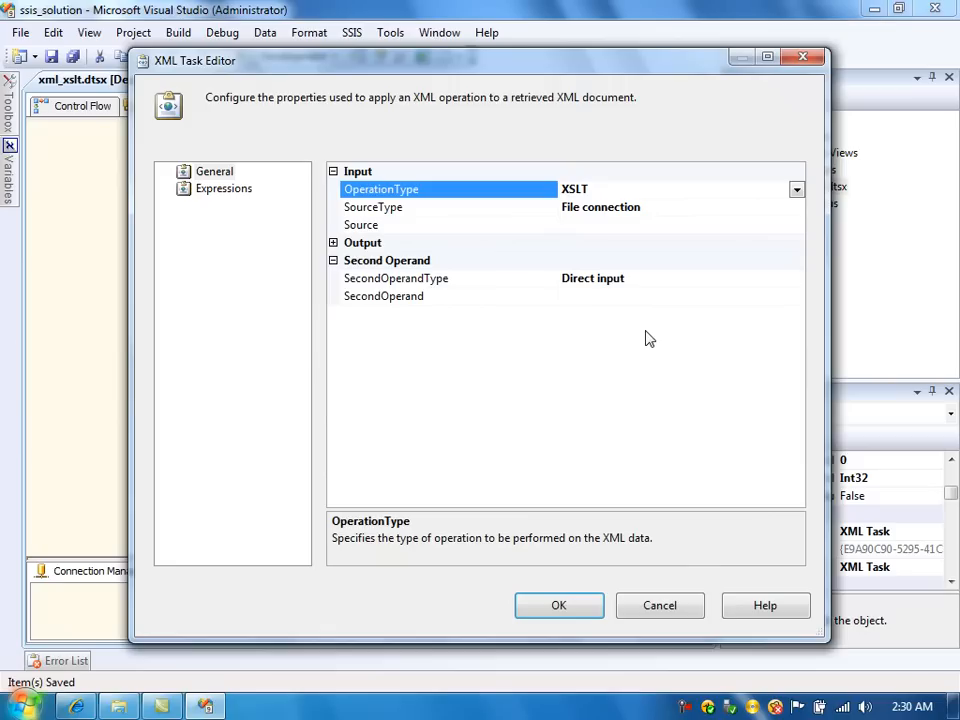
mouse_move(596, 322)
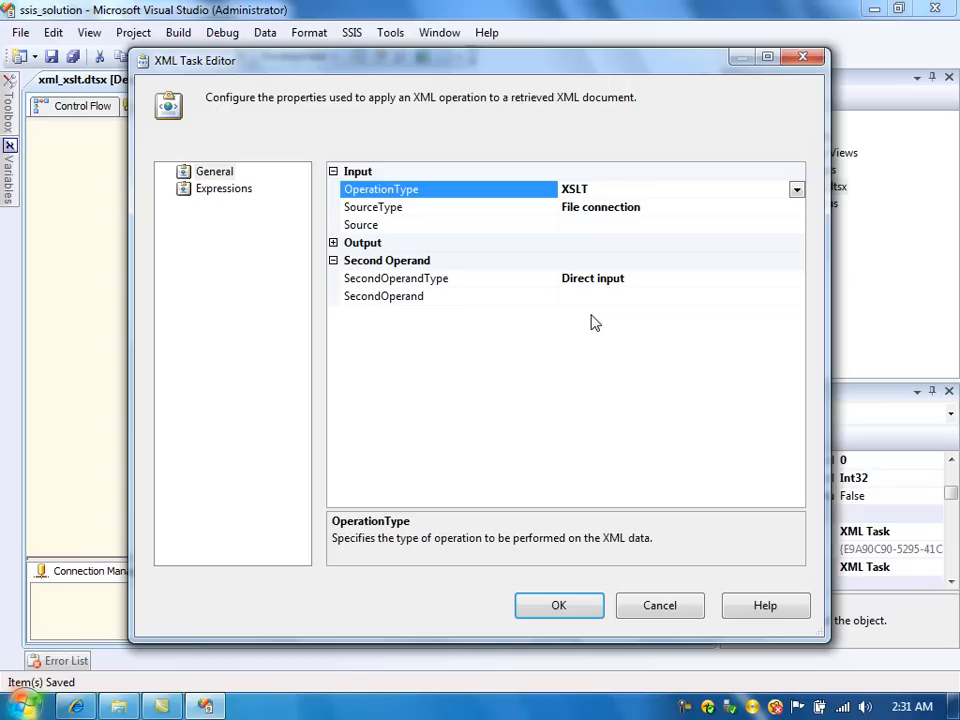
mouse_move(616, 288)
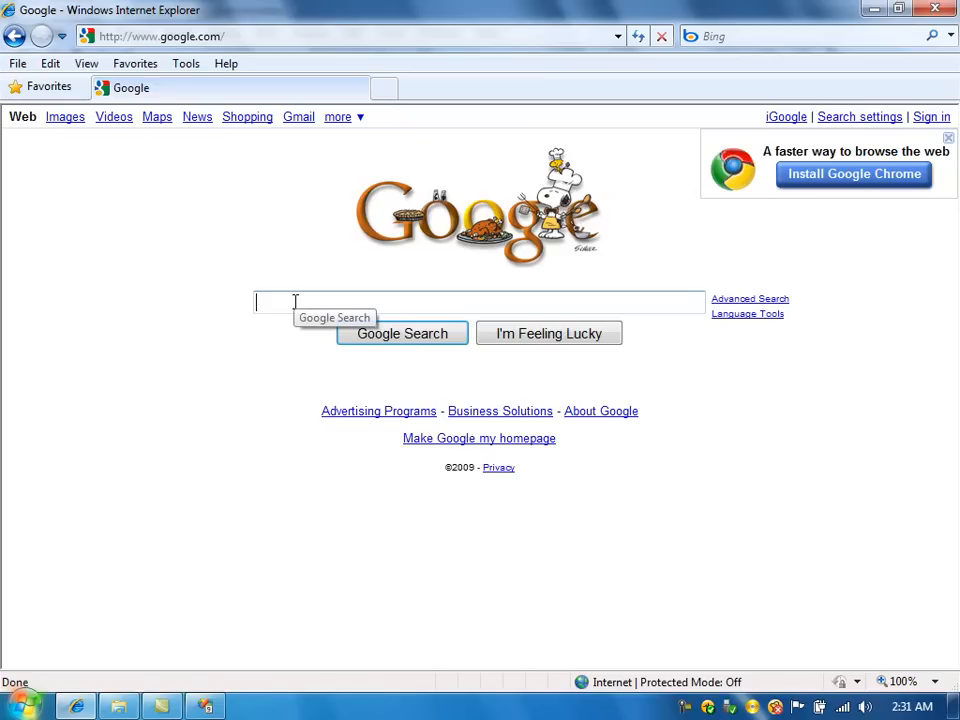
- Search Google for 'xsl hello world' and open the MSDN 'Hello, World! (XSLT)' result
type("xsl hello world")
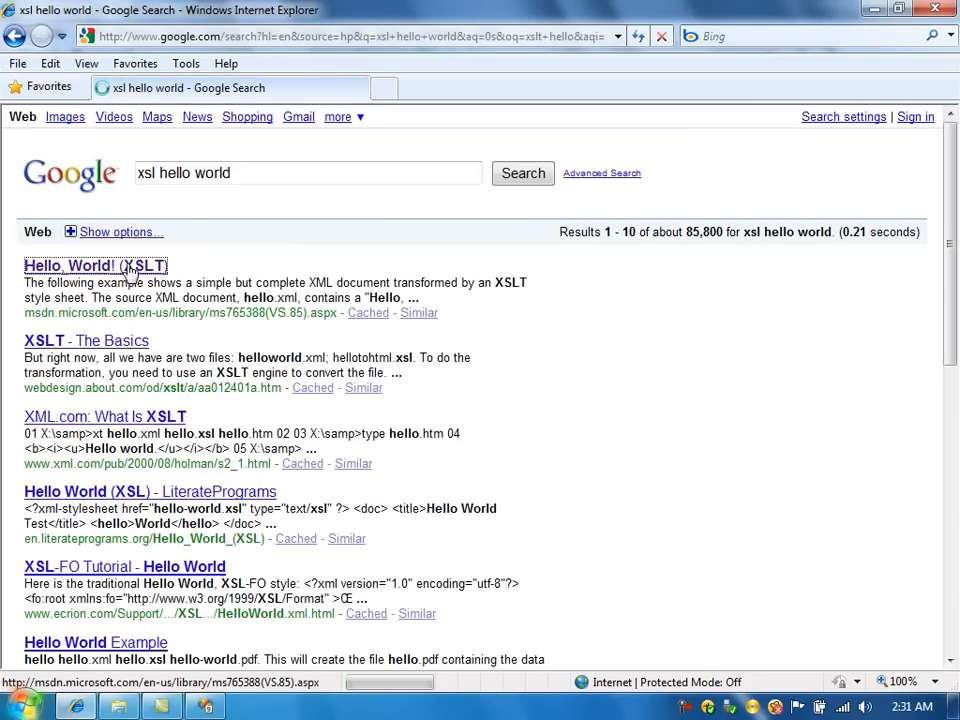
left_click(96, 268)
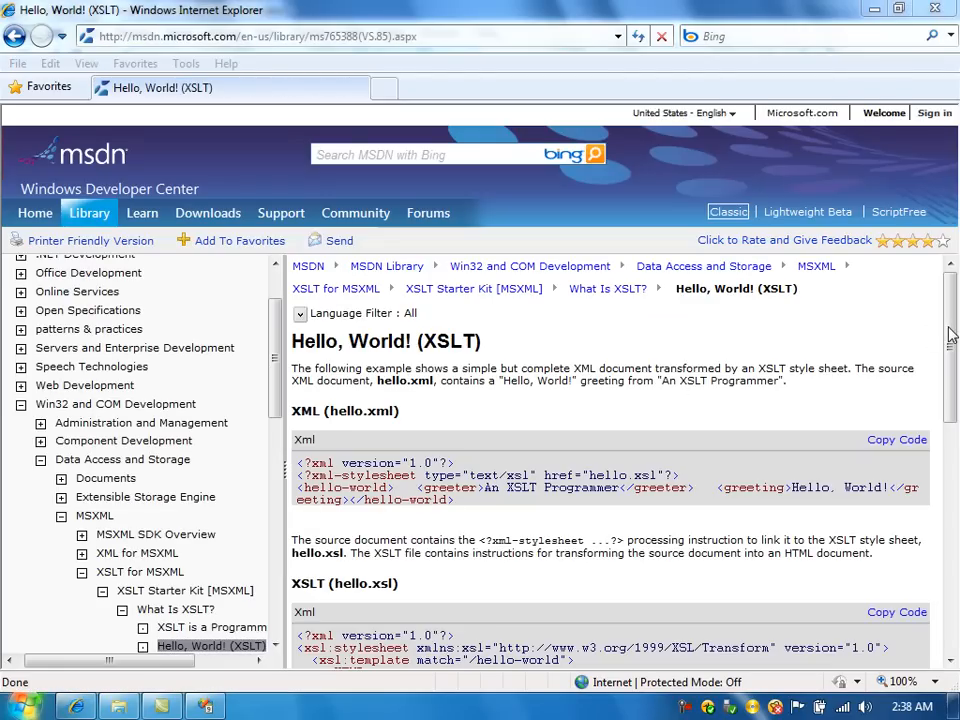
scroll("down", 3)
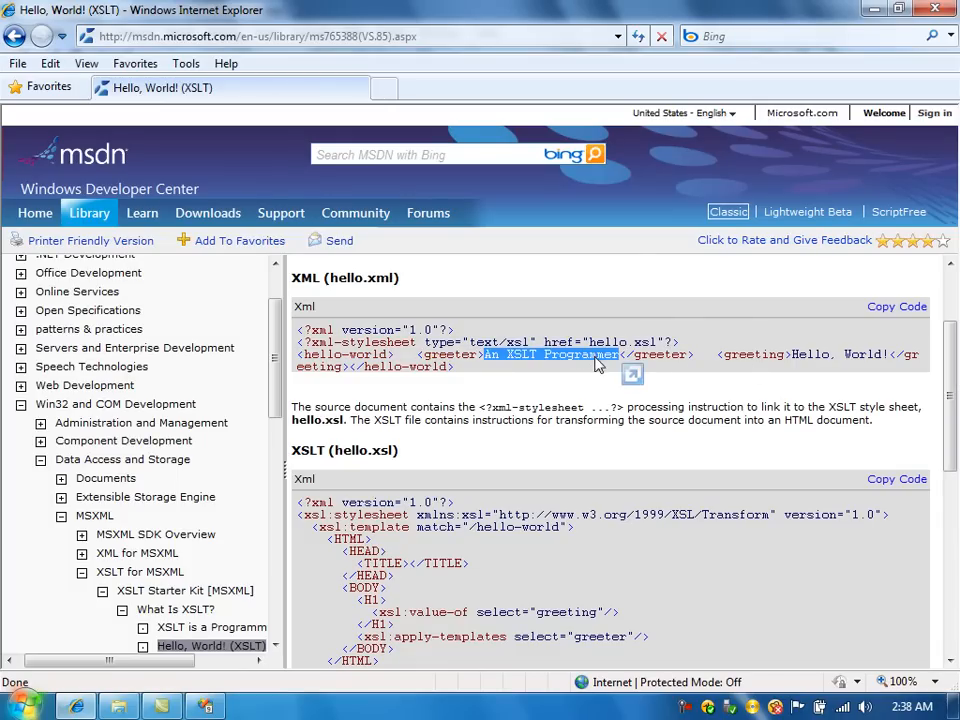
mouse_move(796, 356)
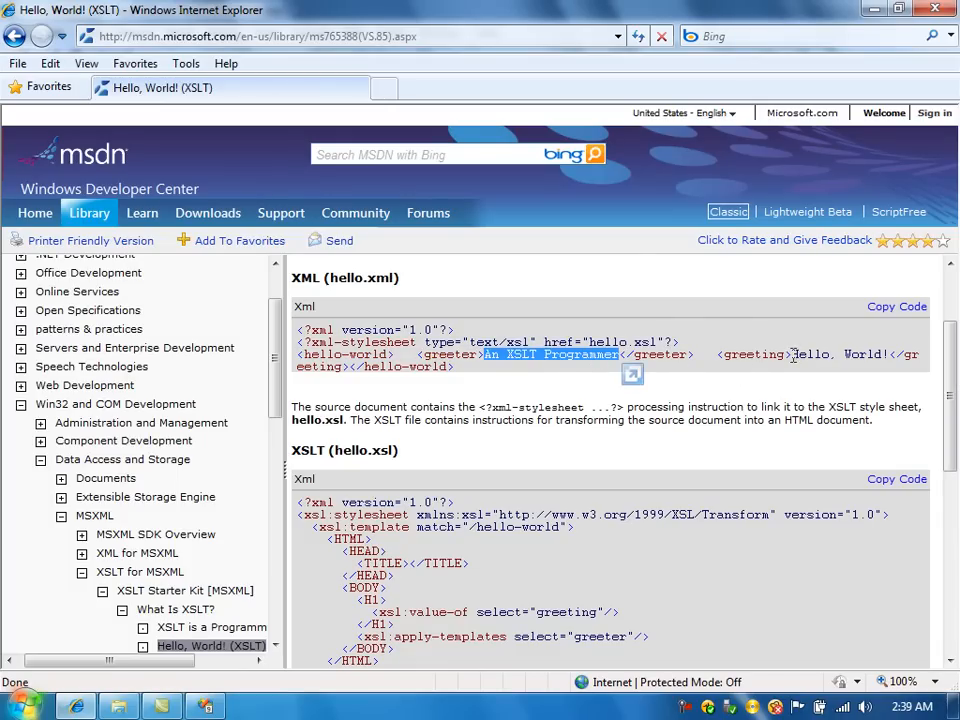
left_click_drag(296, 354, 790, 354)
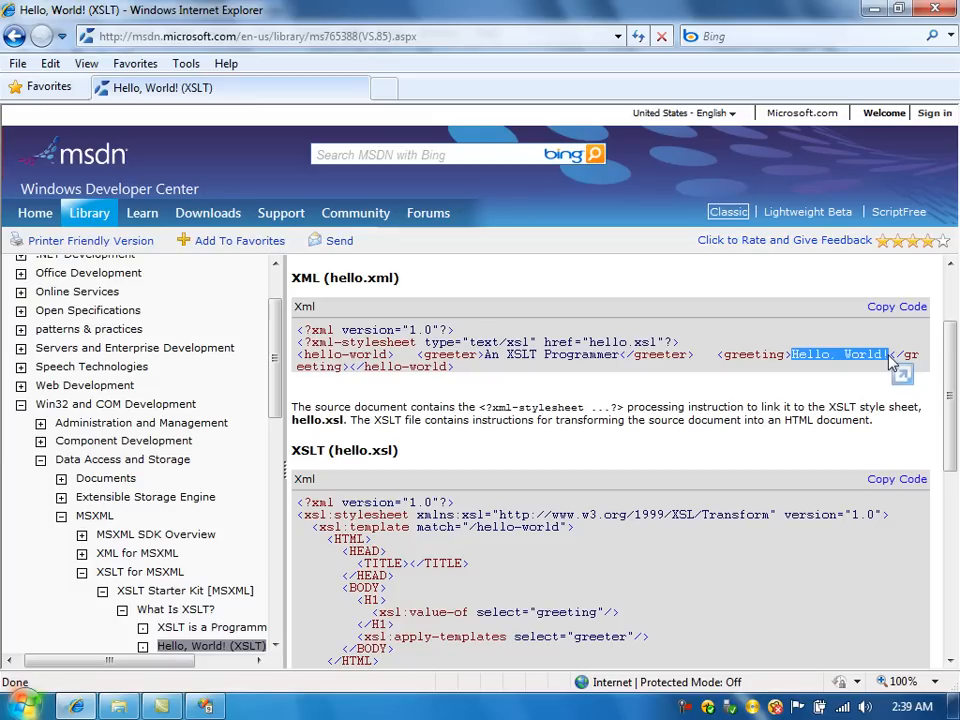
mouse_move(714, 406)
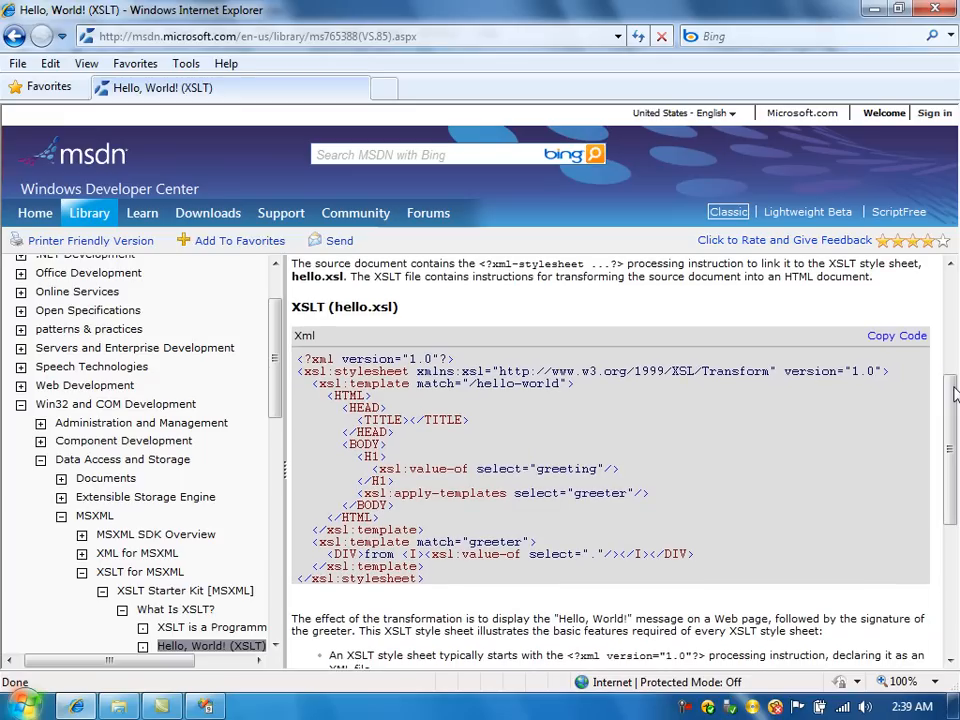
left_click_drag(340, 516, 424, 578)
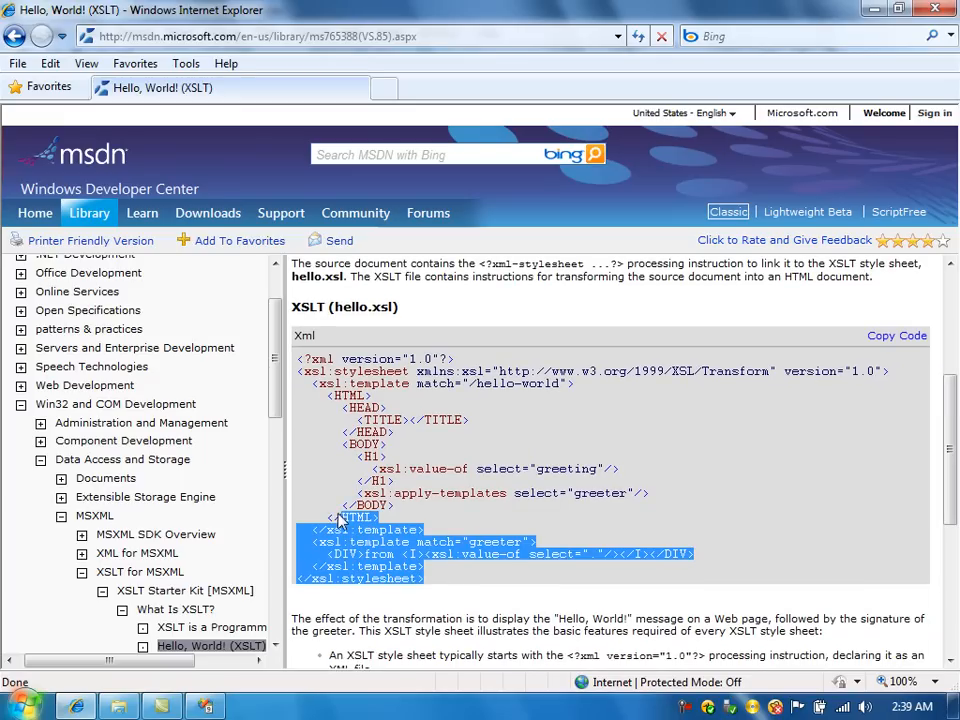
left_click(494, 298)
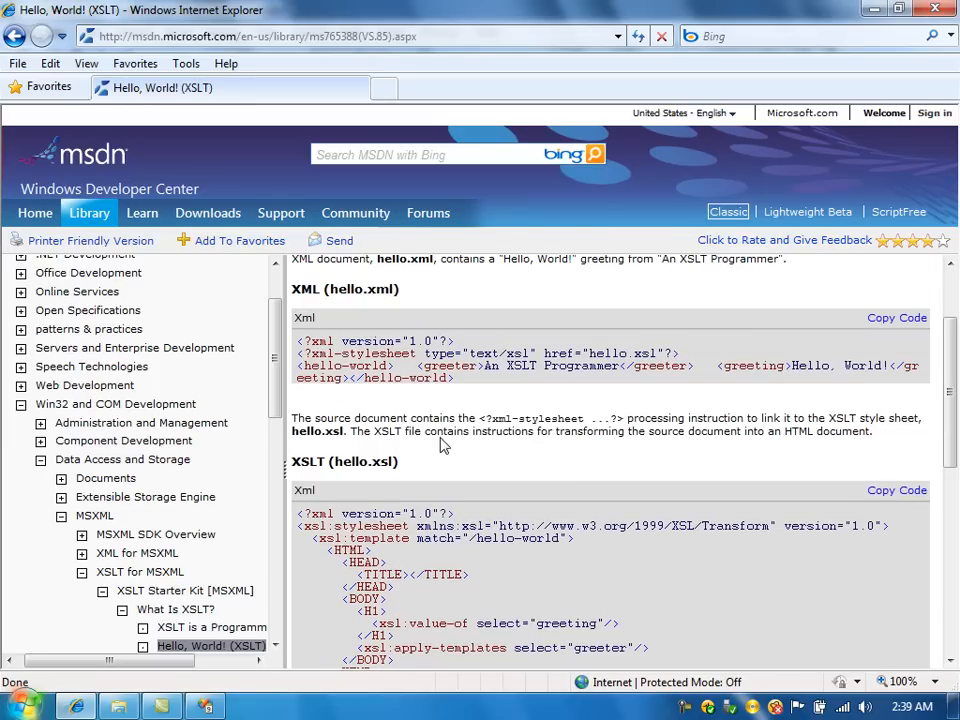
mouse_move(532, 374)
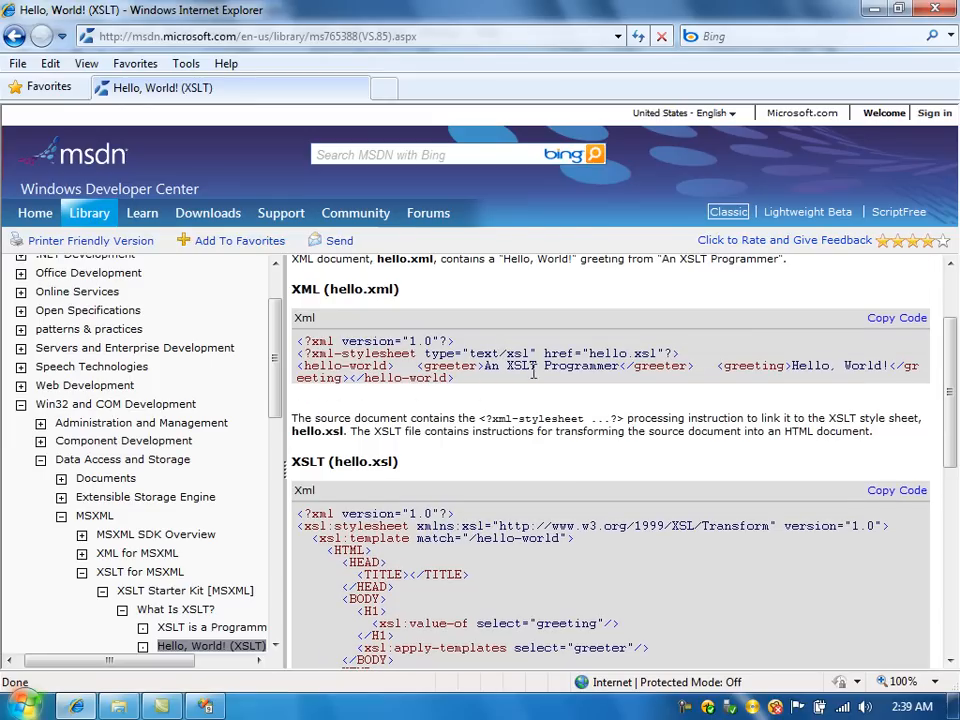
mouse_move(748, 368)
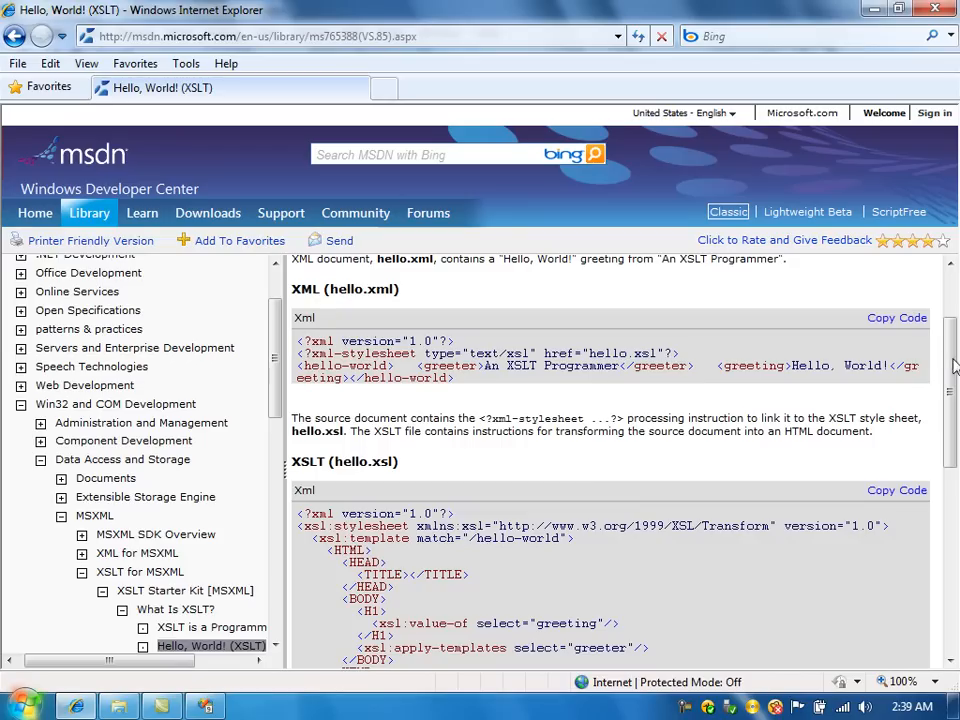
scroll("down", 3)
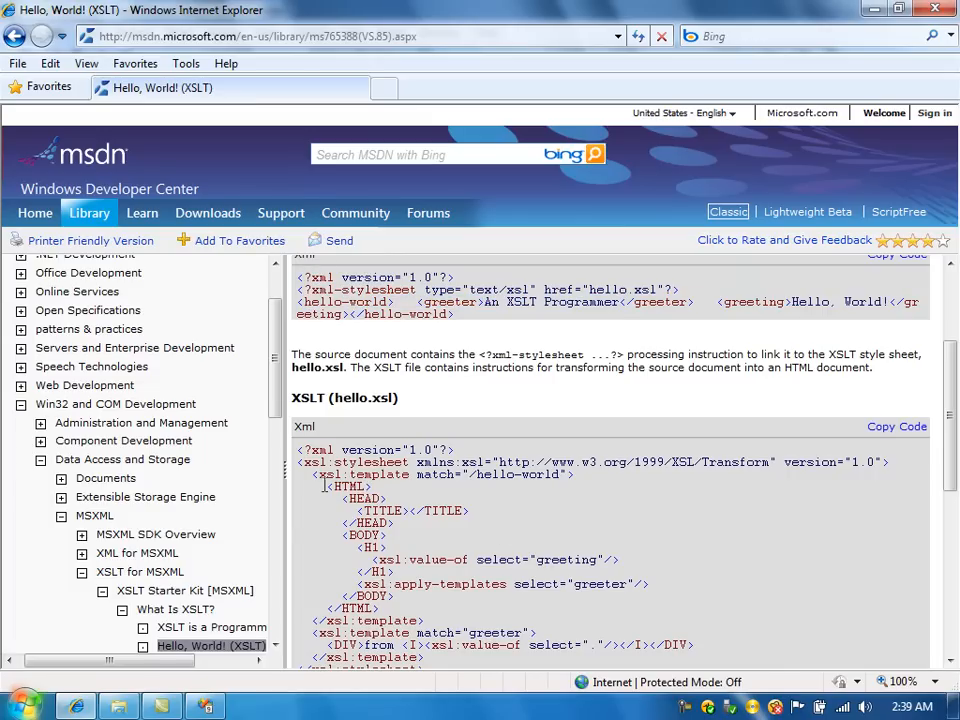
left_click_drag(328, 488, 420, 548)
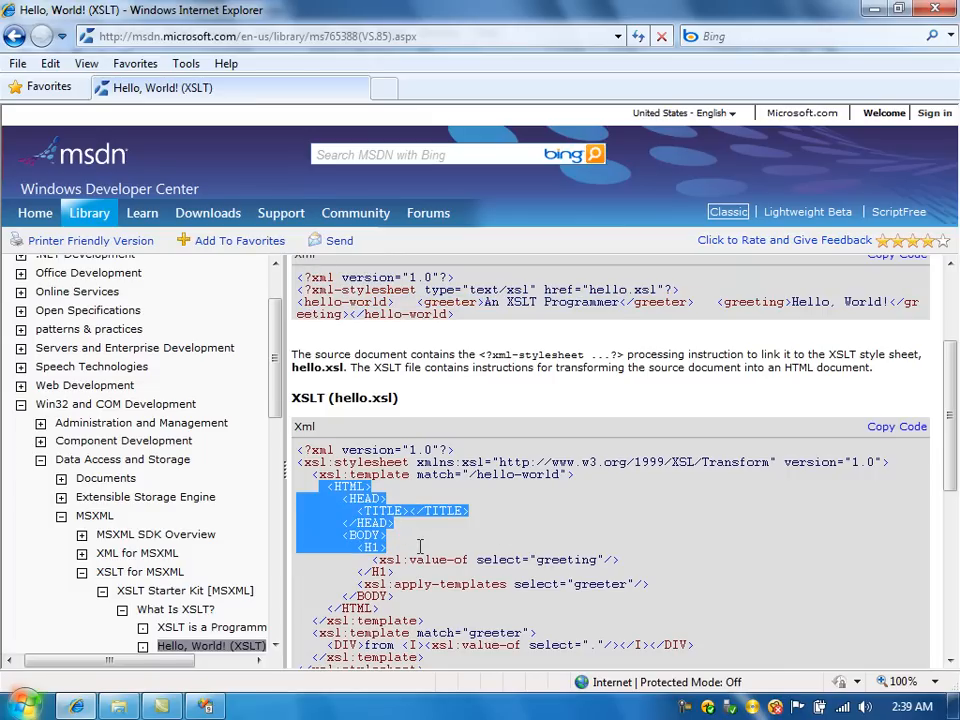
left_click(422, 546)
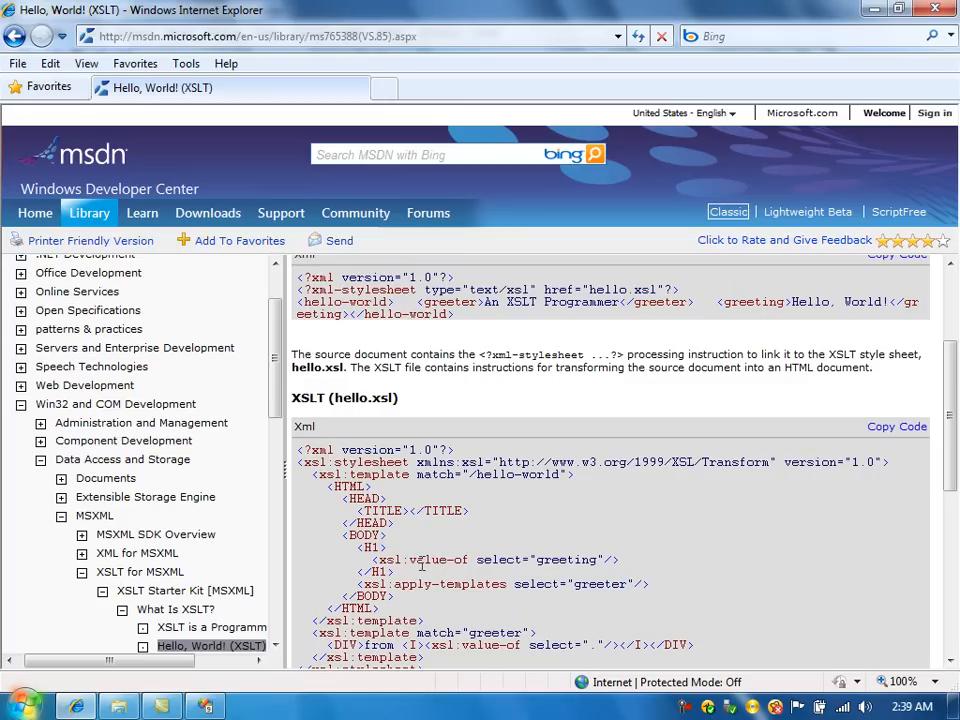
double_click(430, 560)
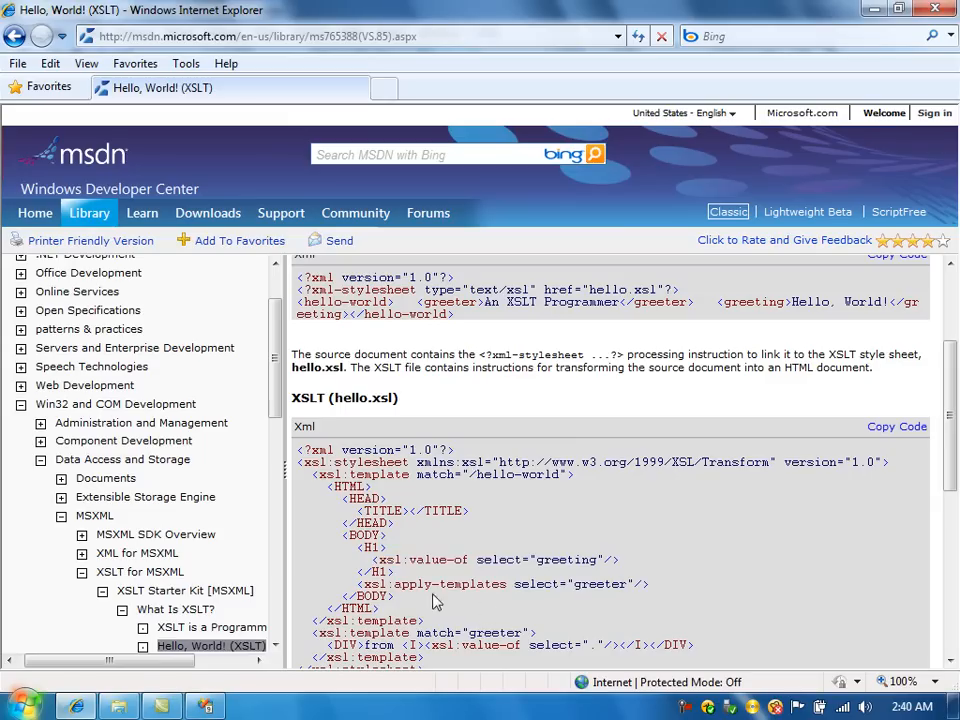
double_click(376, 584)
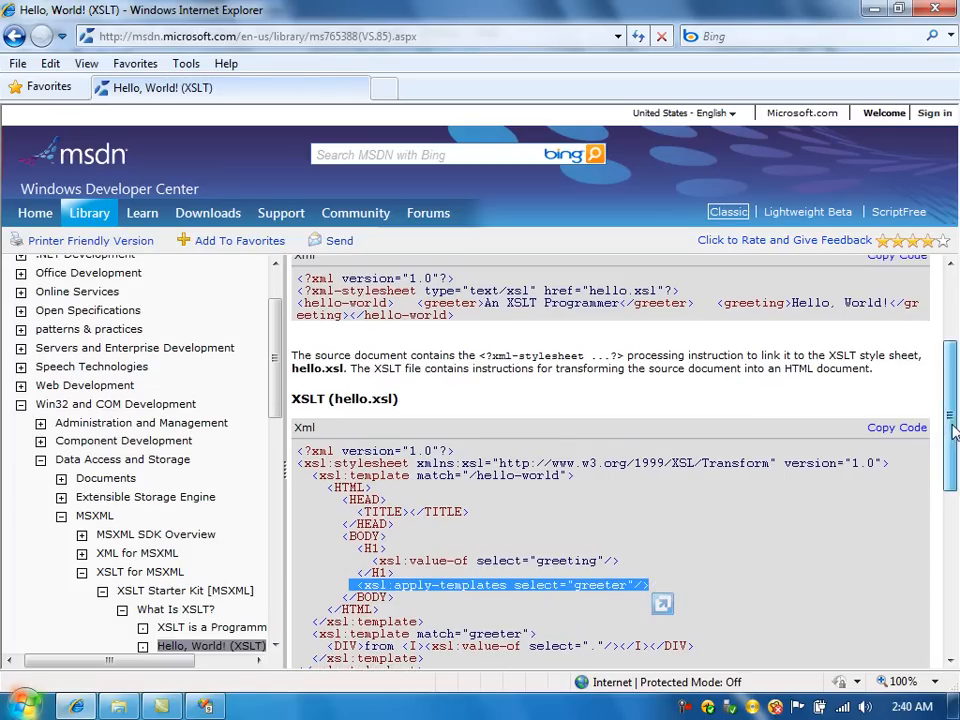
scroll("down", 3)
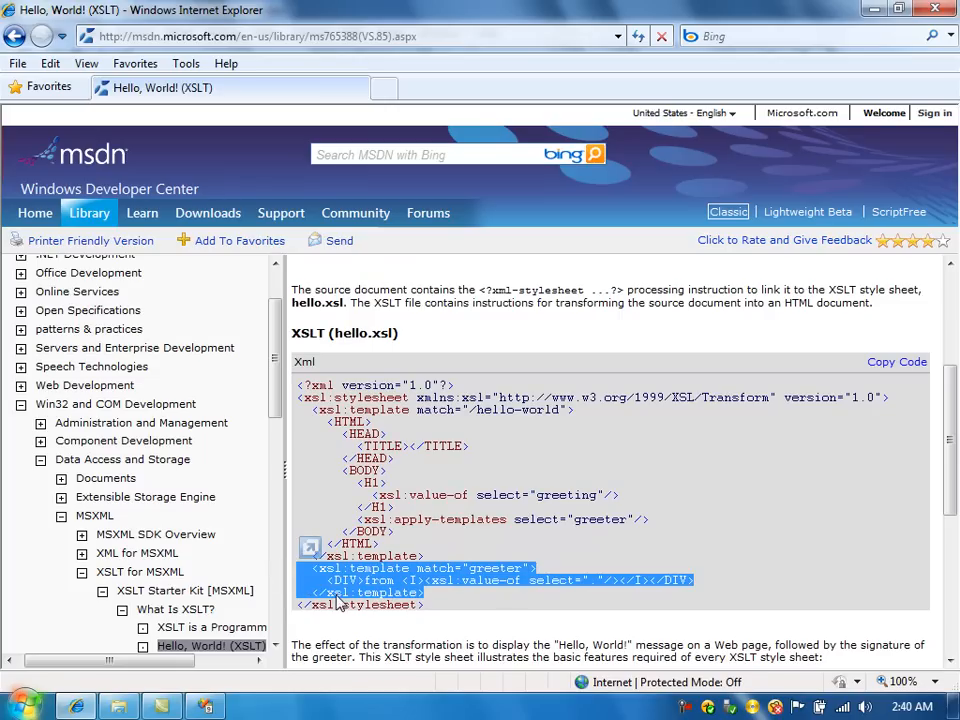
mouse_move(500, 598)
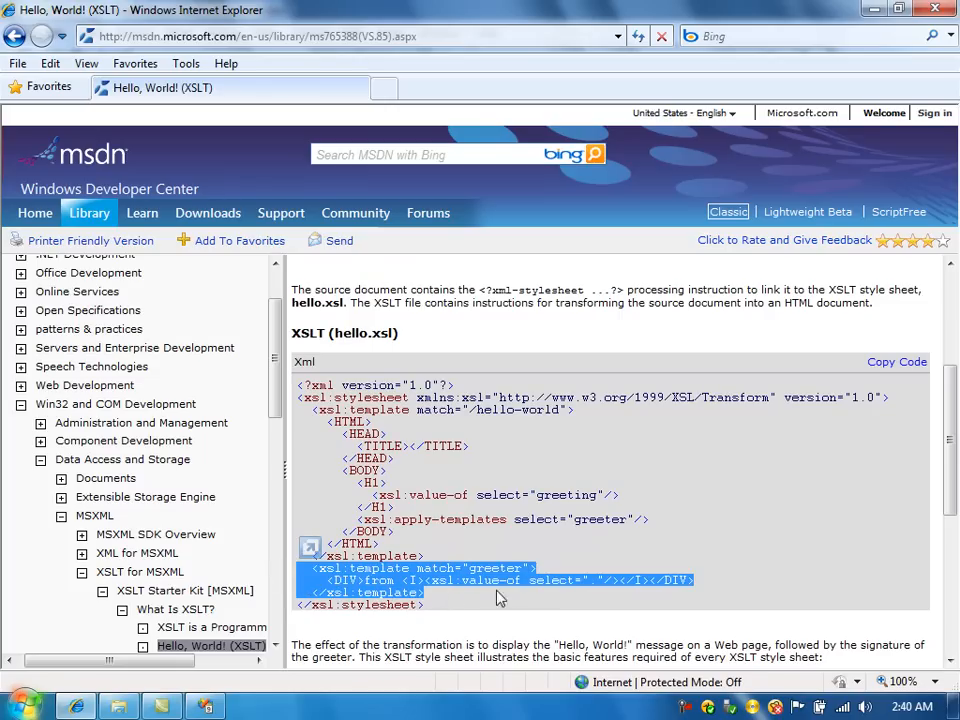
mouse_move(572, 596)
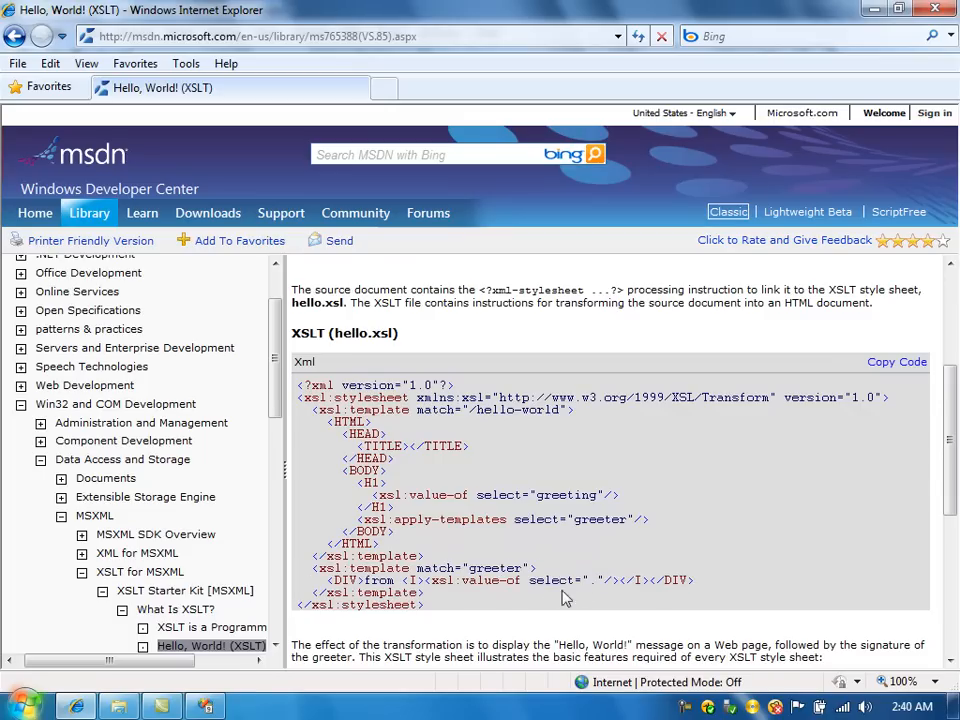
mouse_move(460, 610)
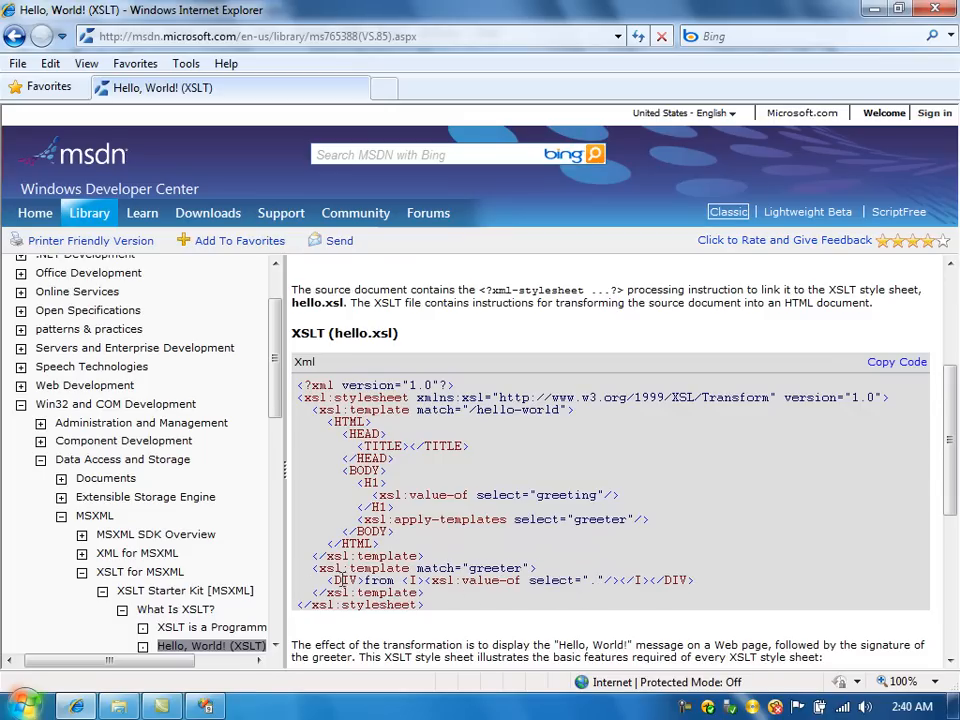
left_click_drag(312, 568, 430, 604)
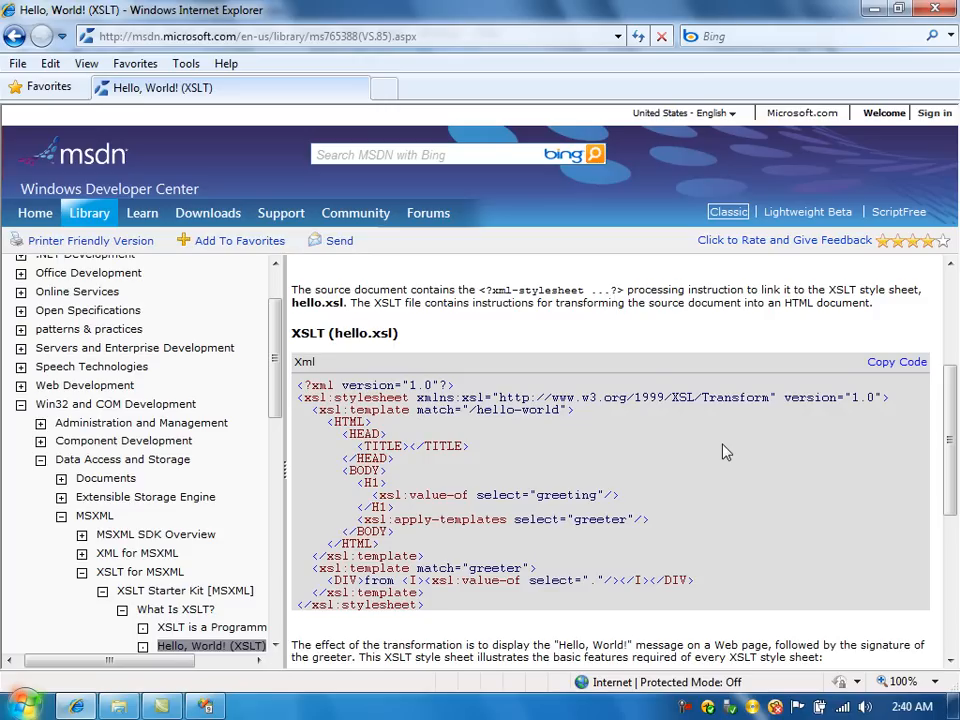
mouse_move(652, 474)
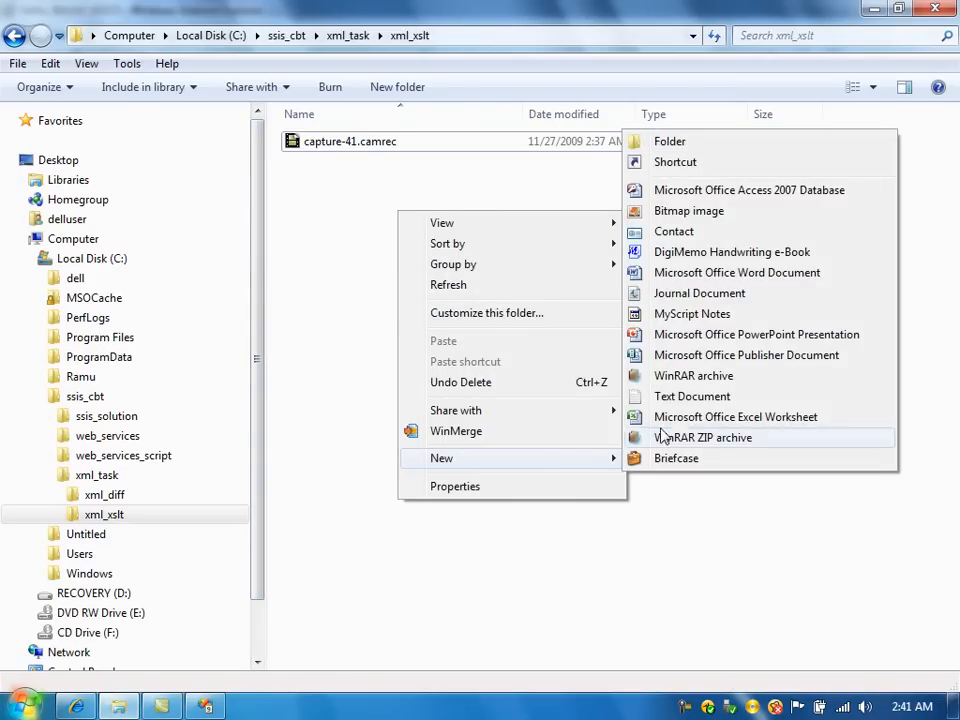
- Create a new text document named xml_file.xml in the folder and open it in TextPad via Edit
left_click(692, 396)
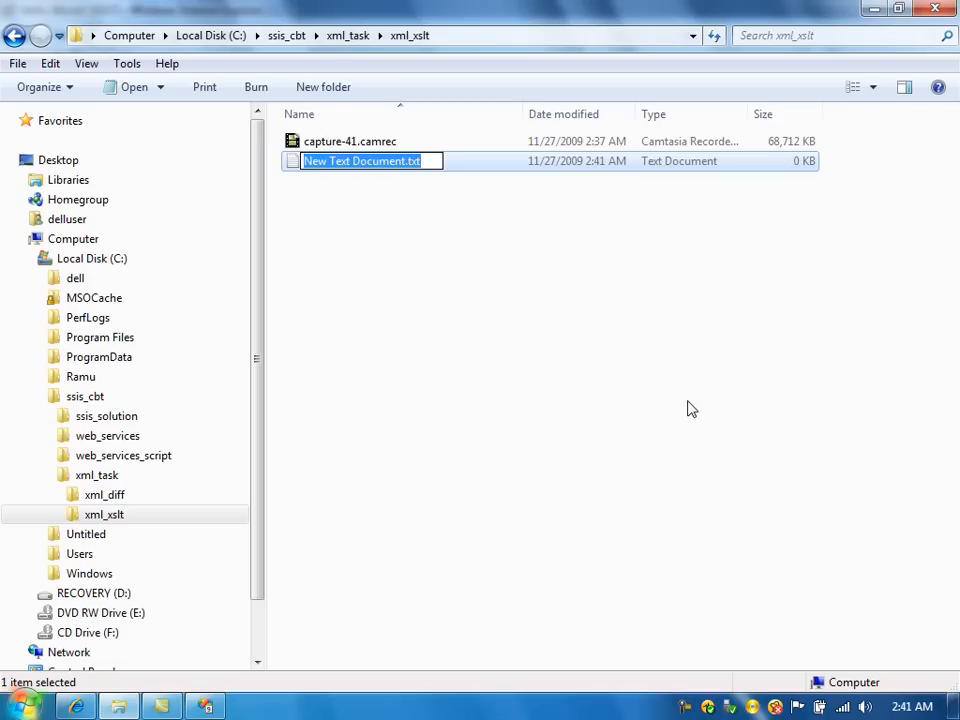
type("xml_file.xml")
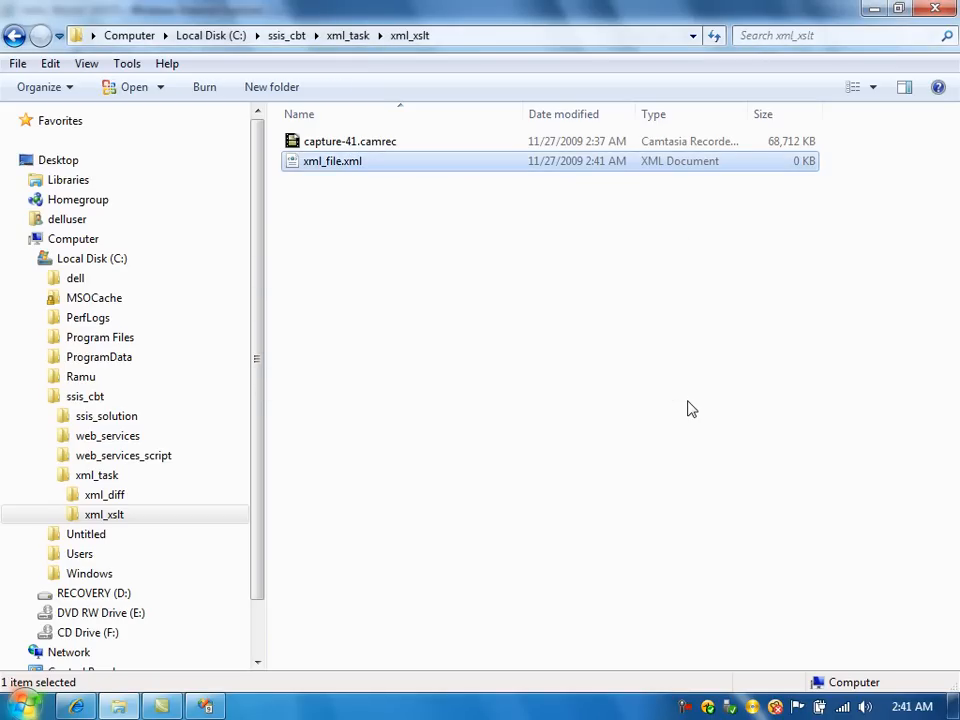
right_click(332, 160)
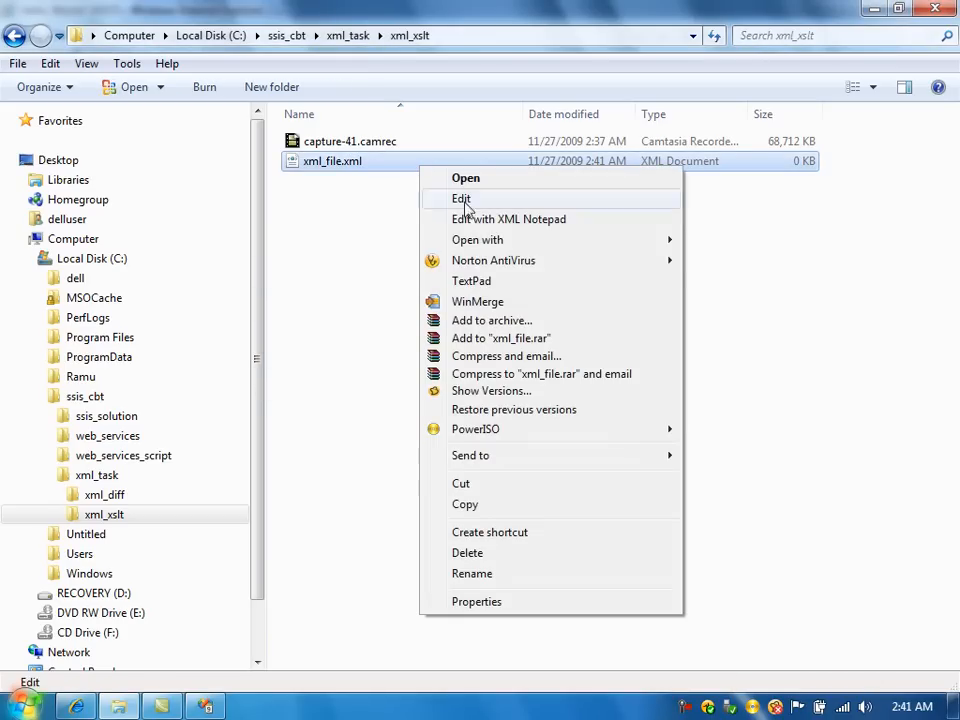
left_click(460, 198)
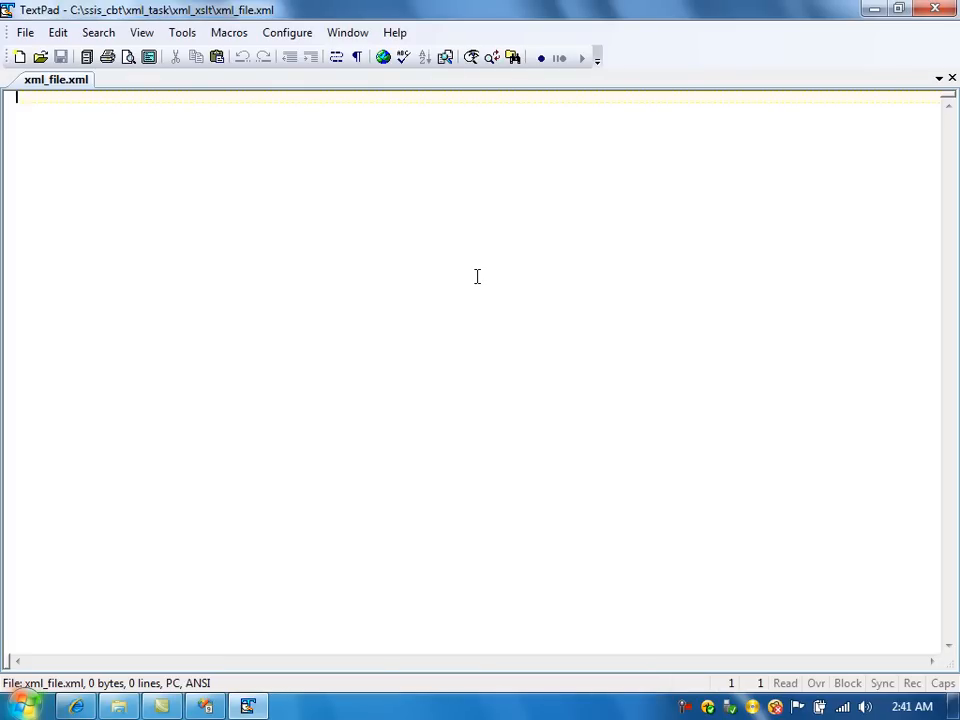
- Enter the hello.xml sample starting '<?xml version="1.0"?>' and save xml_file.xml with Ctrl+S
type("<?xml version=\"1.0\"?>")
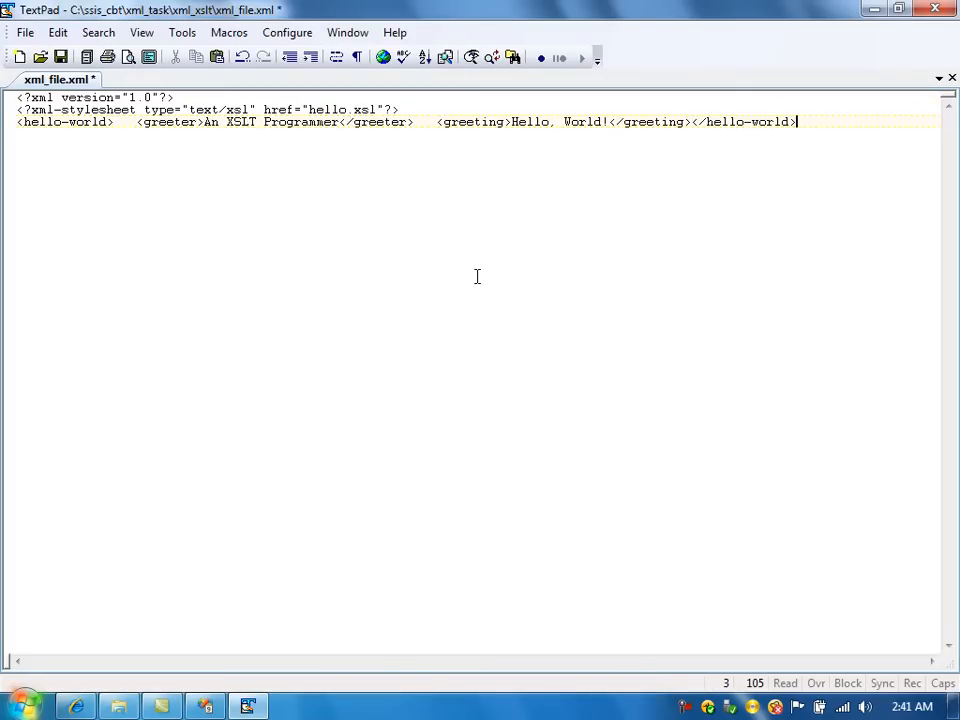
key("ctrl+s")
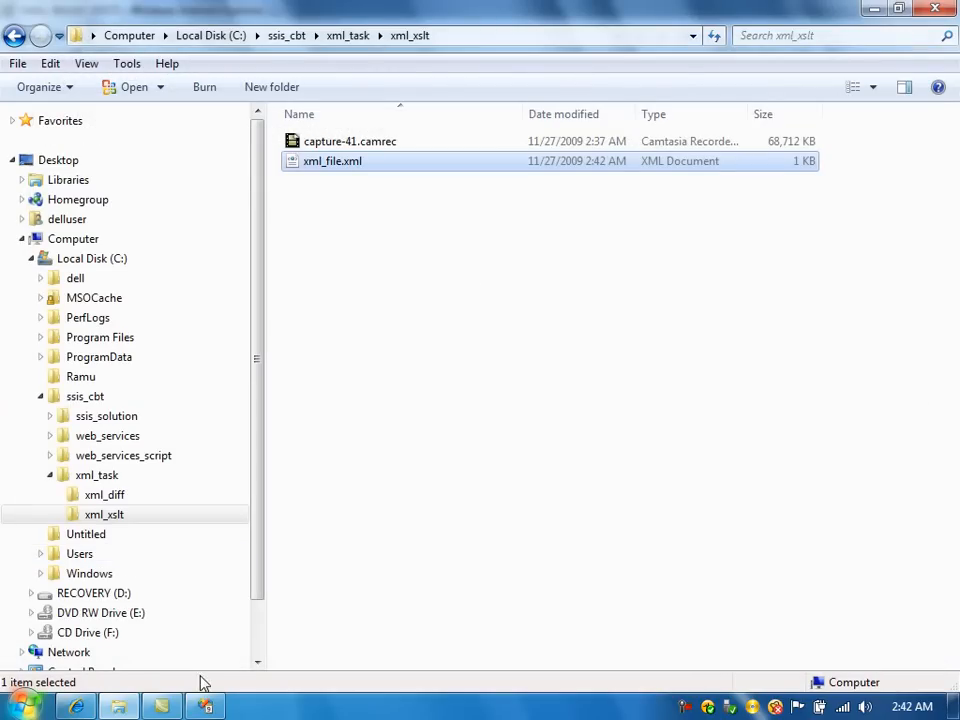
mouse_move(128, 670)
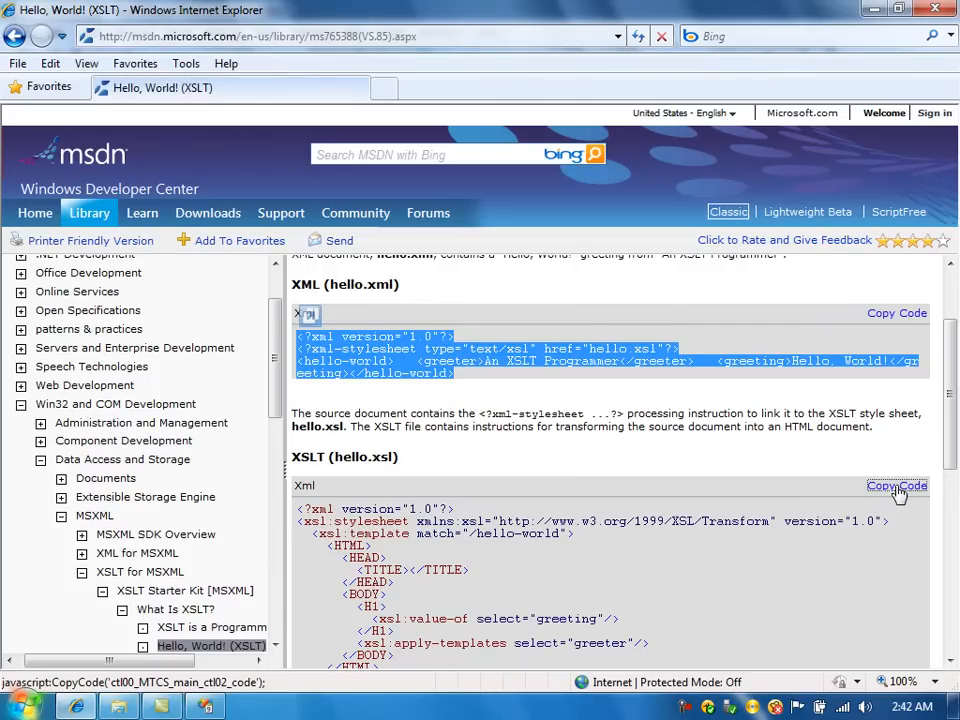
- Copy the hello.xsl sample with Copy Code, allowing the page clipboard access
left_click(896, 486)
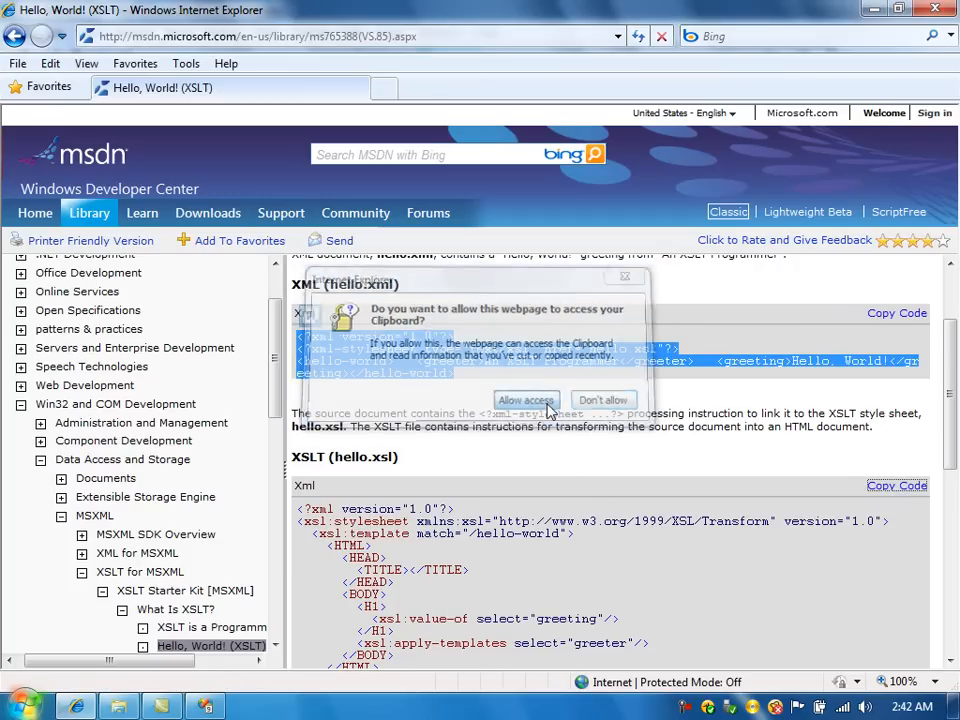
left_click(526, 400)
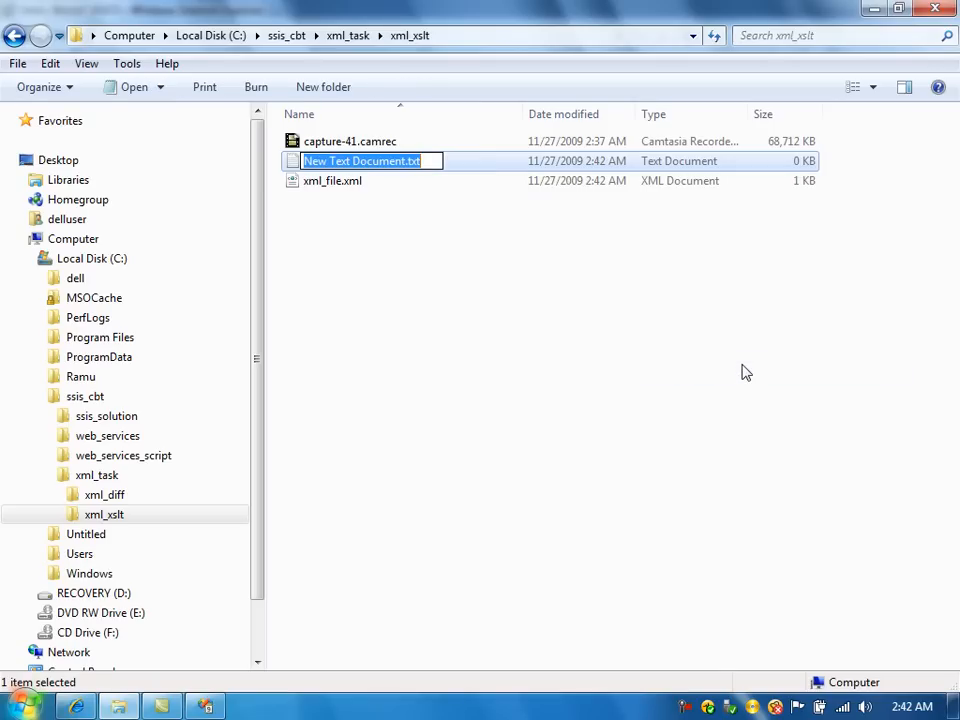
- Name the new text document xsl_file.xsl and accept the extension-change warning
type("x")
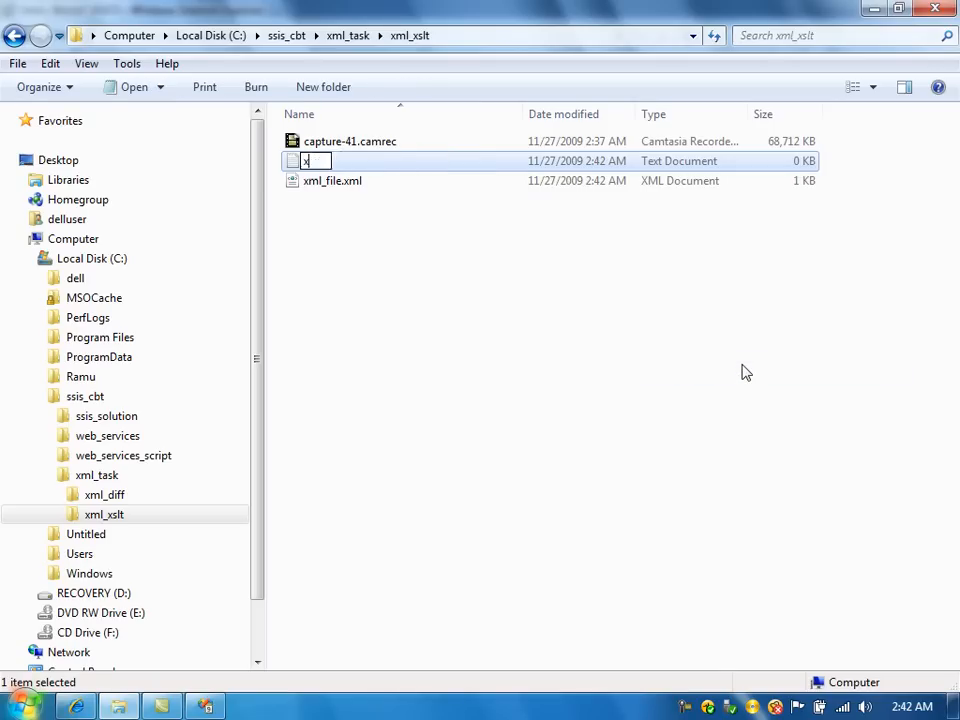
type("sl_fil")
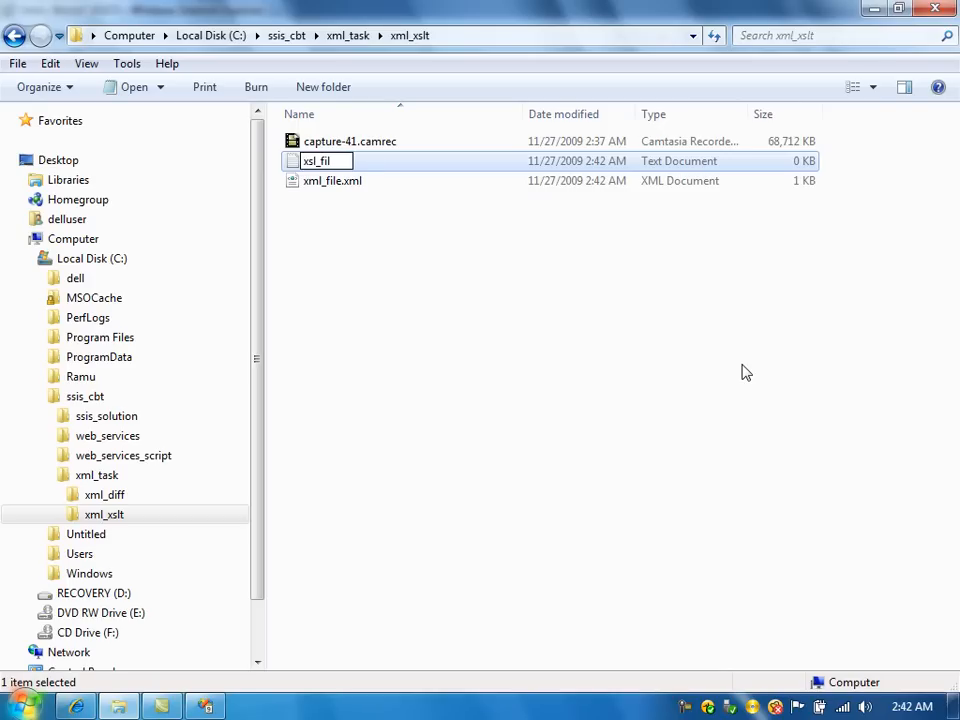
key("Enter")
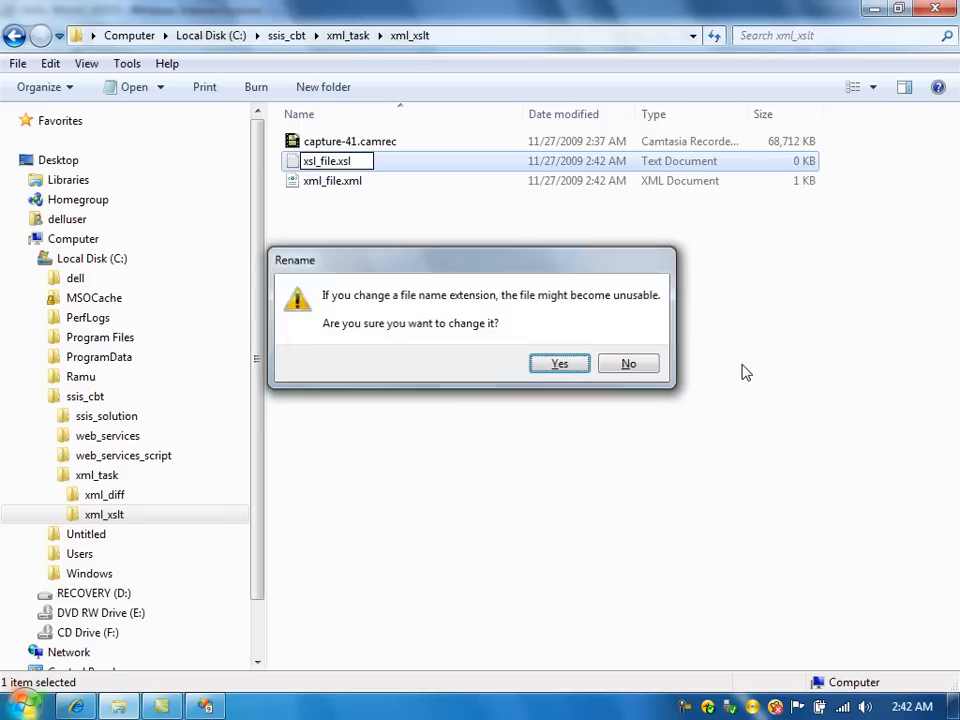
left_click(560, 364)
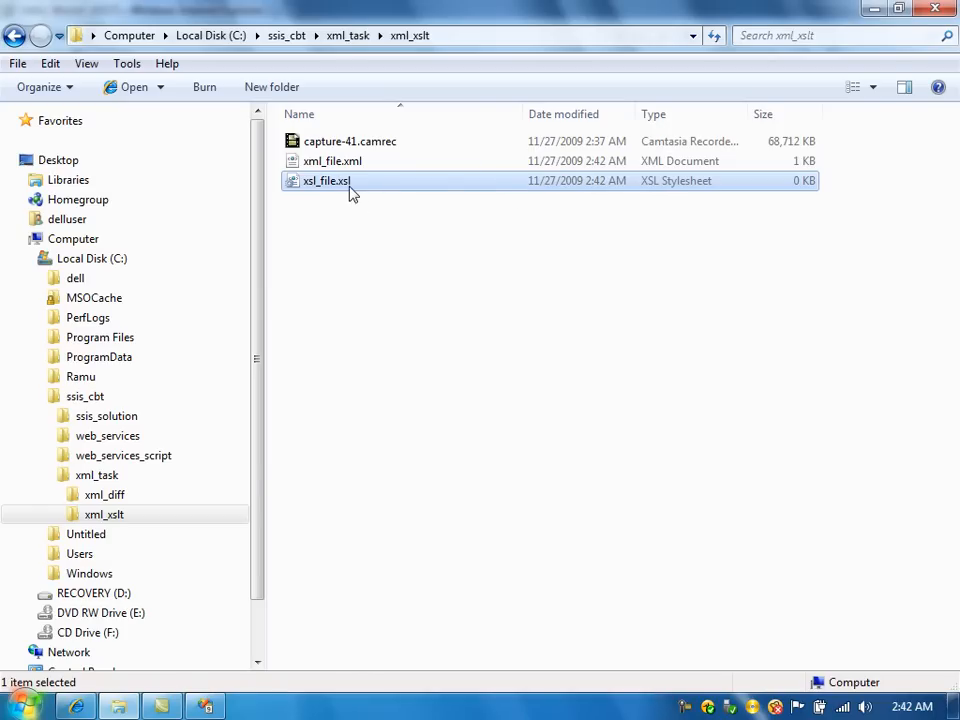
- Open xsl_file.xsl in TextPad for editing and fill it with the copied hello.xsl stylesheet
right_click(324, 180)
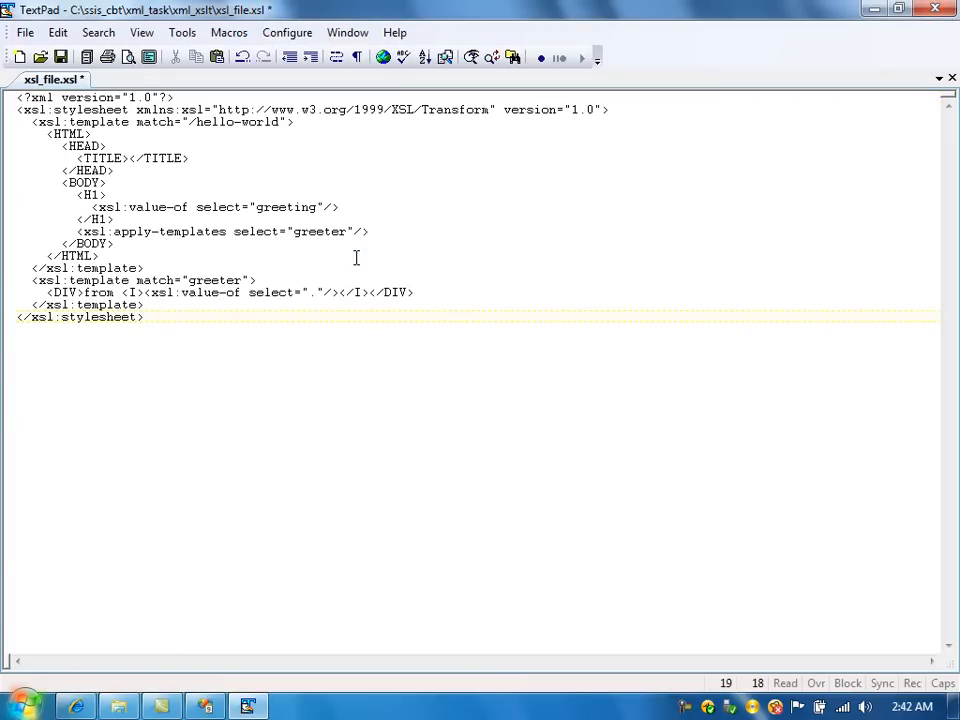
left_click(936, 12)
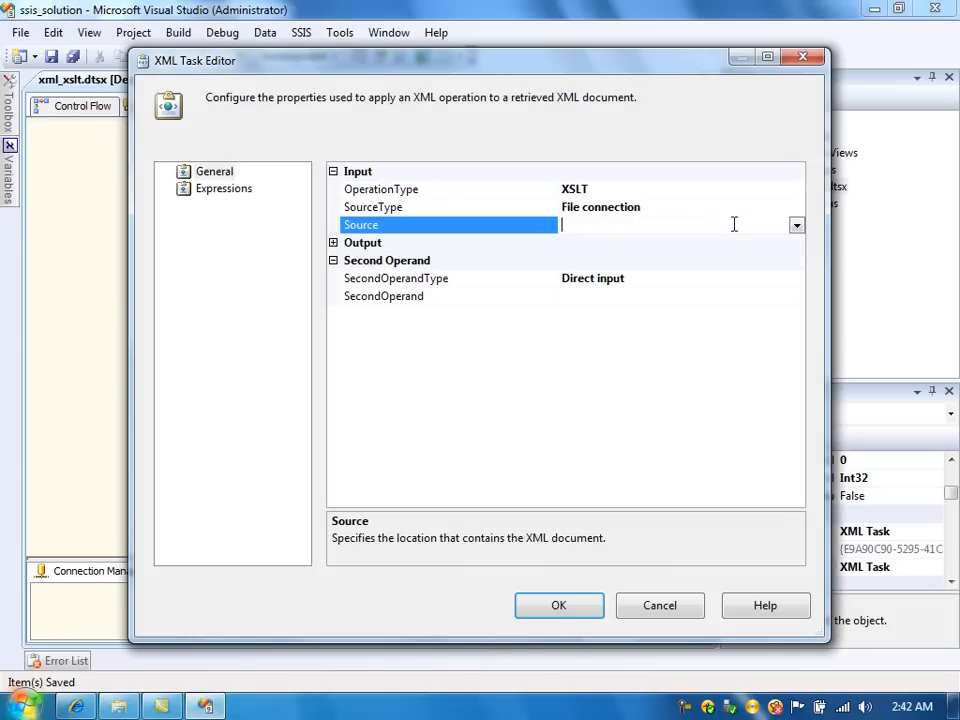
- Set the XML Task's Source to a new file connection pointing at xml_xslt\xml_file.xml
left_click(796, 224)
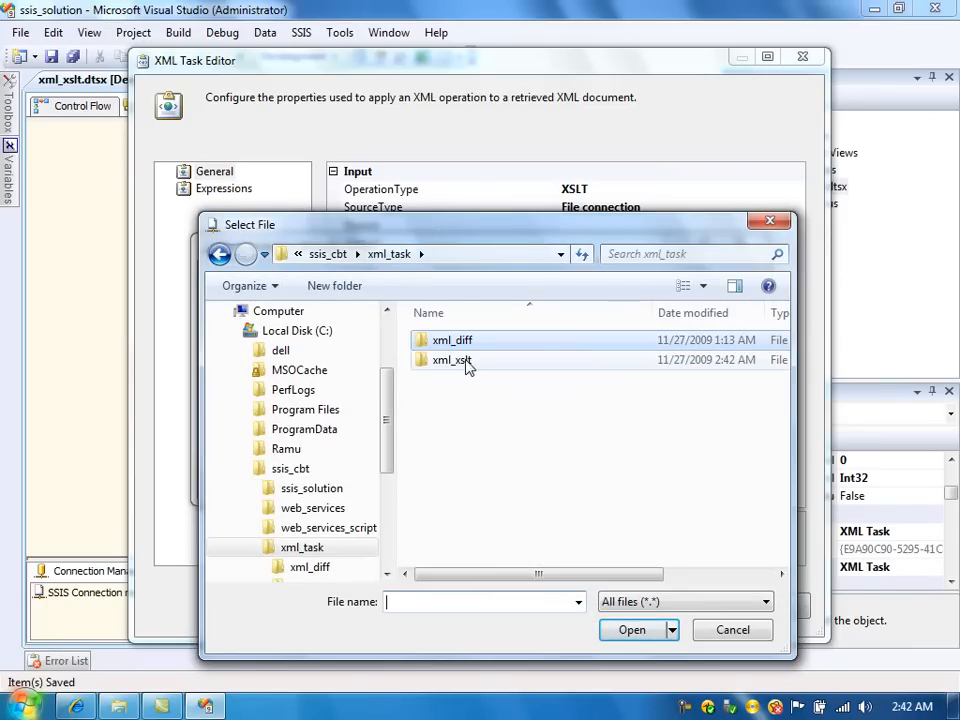
double_click(452, 360)
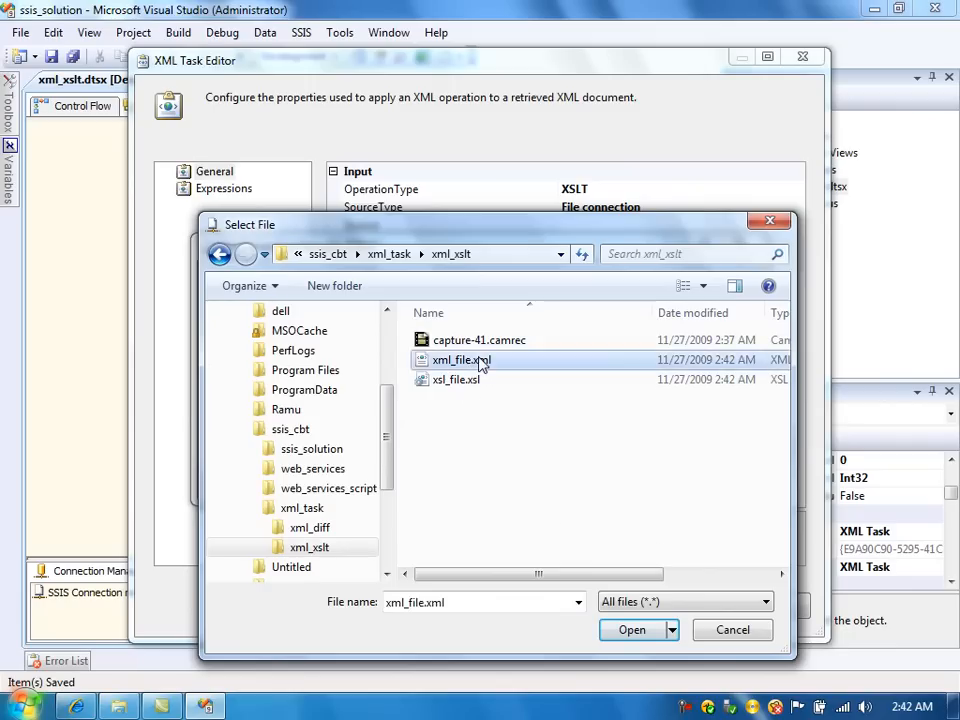
left_click(630, 630)
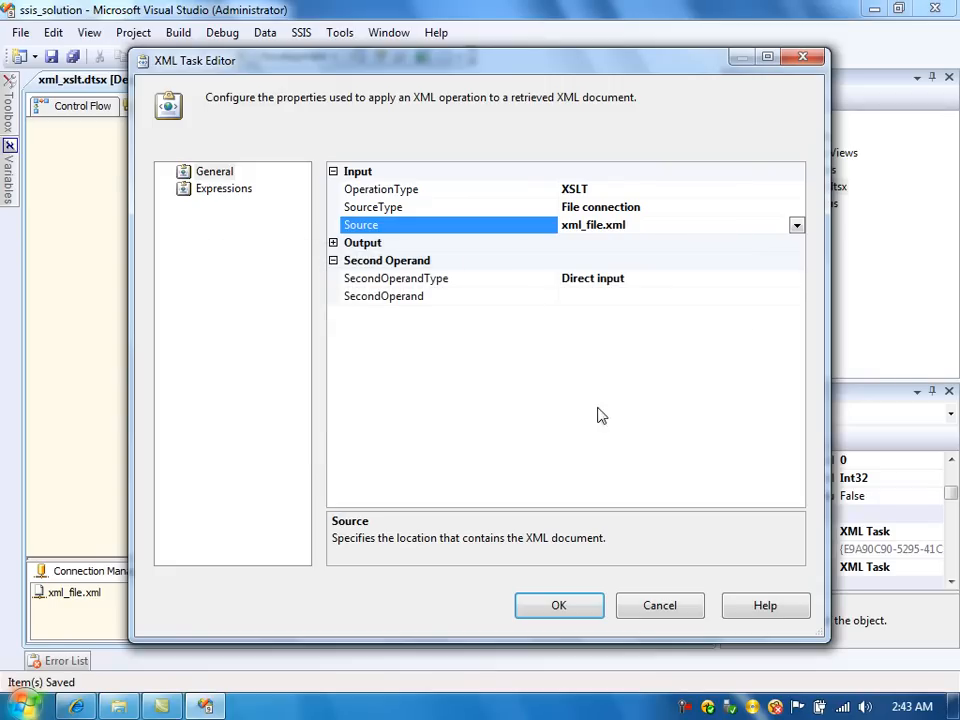
mouse_move(692, 312)
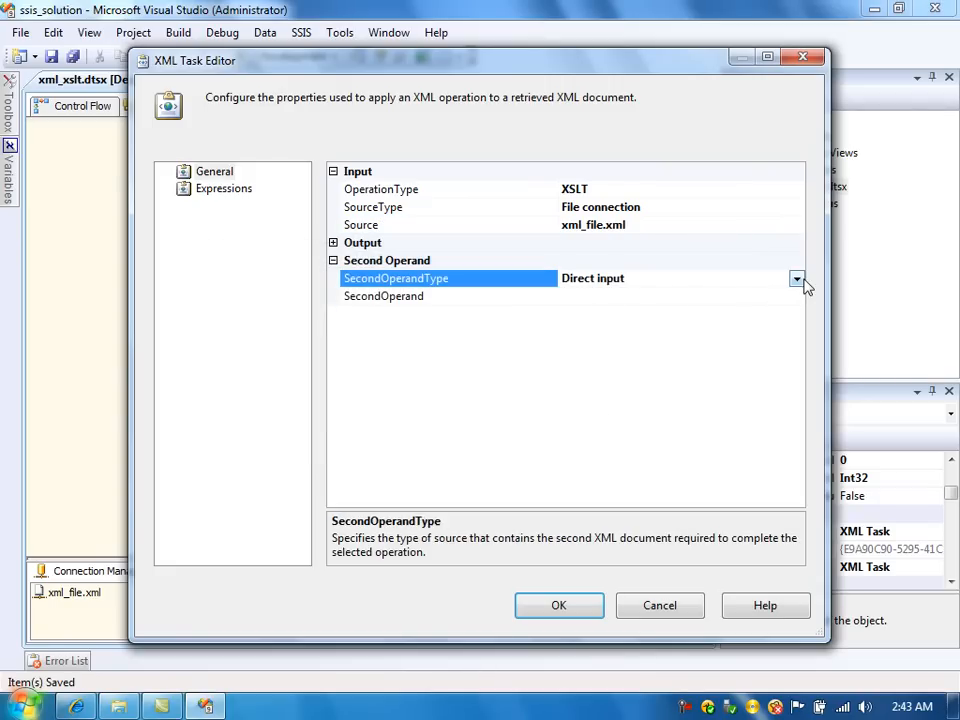
- Set SecondOperandType to file connection and SecondOperand to a new connection to xsl_file.xsl
left_click(796, 280)
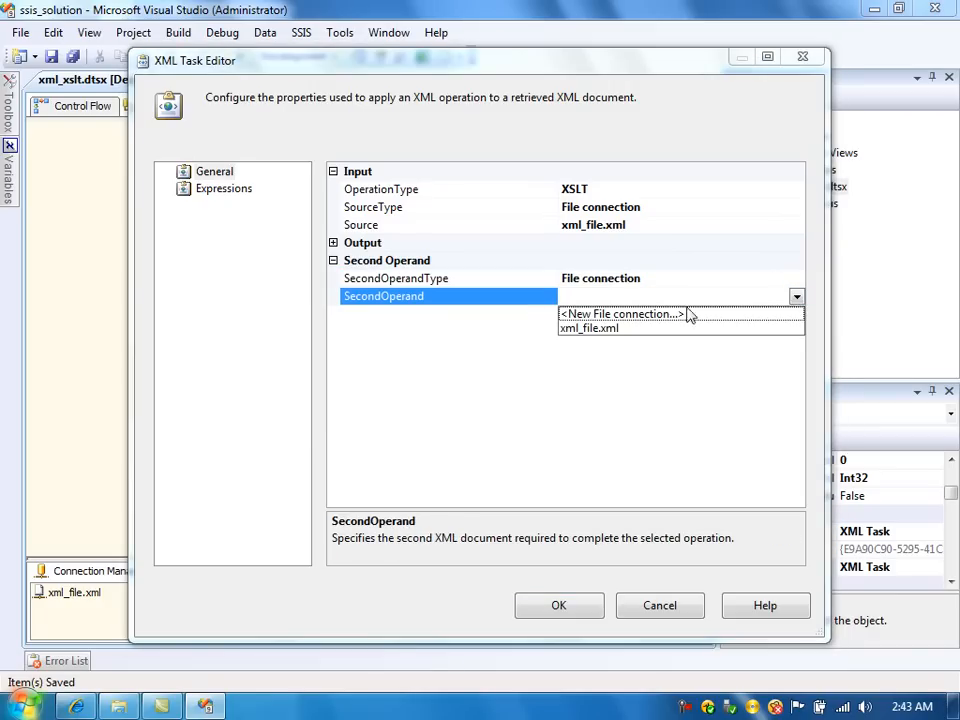
left_click(616, 312)
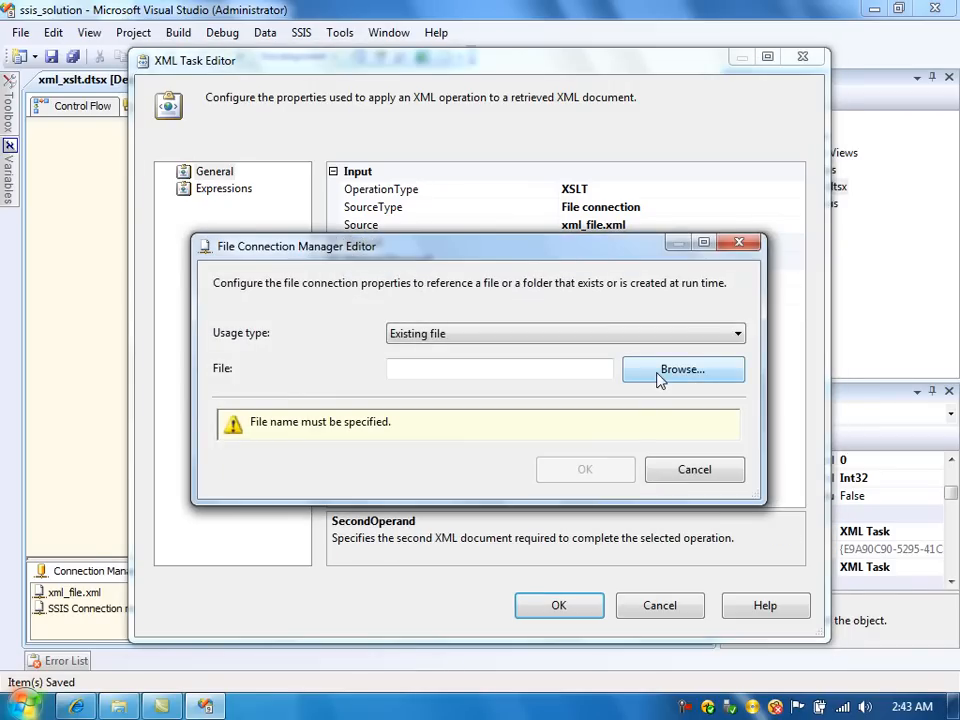
left_click(684, 368)
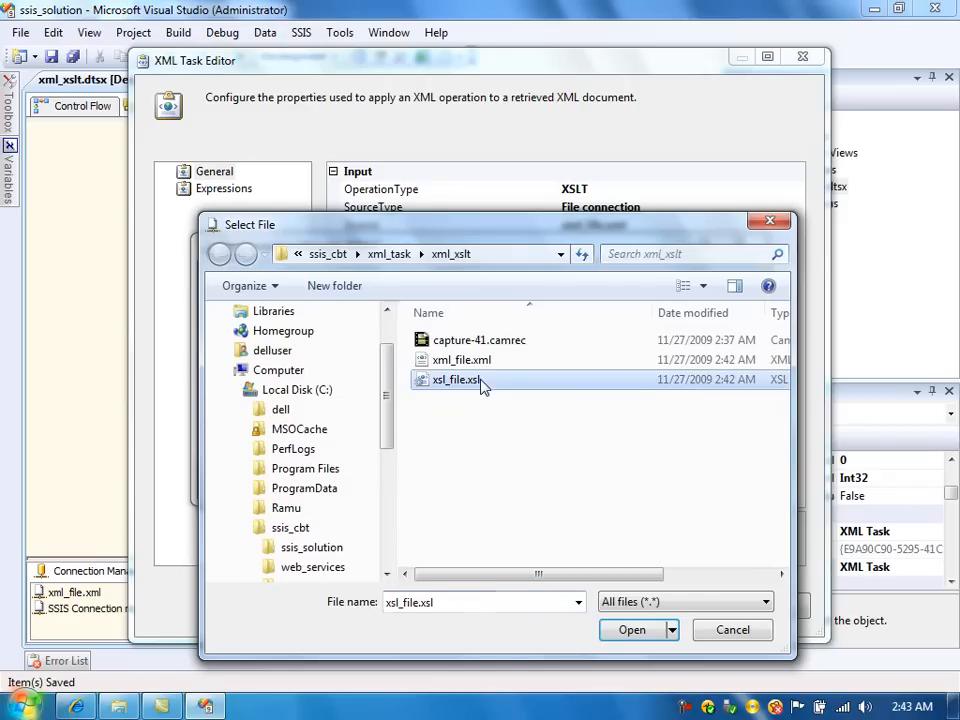
left_click(628, 630)
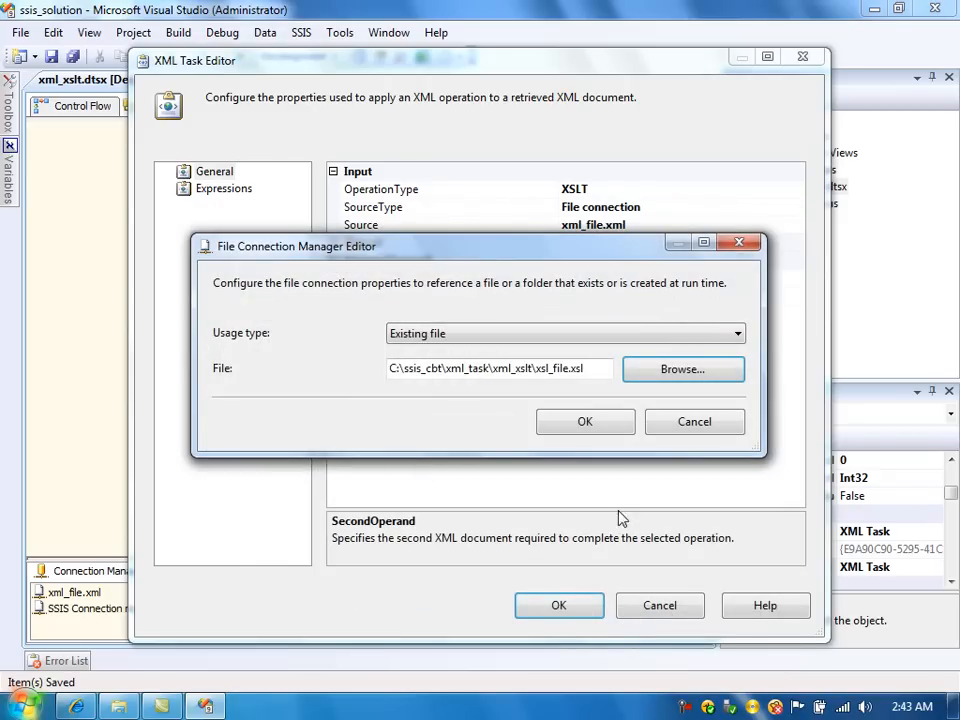
left_click(584, 420)
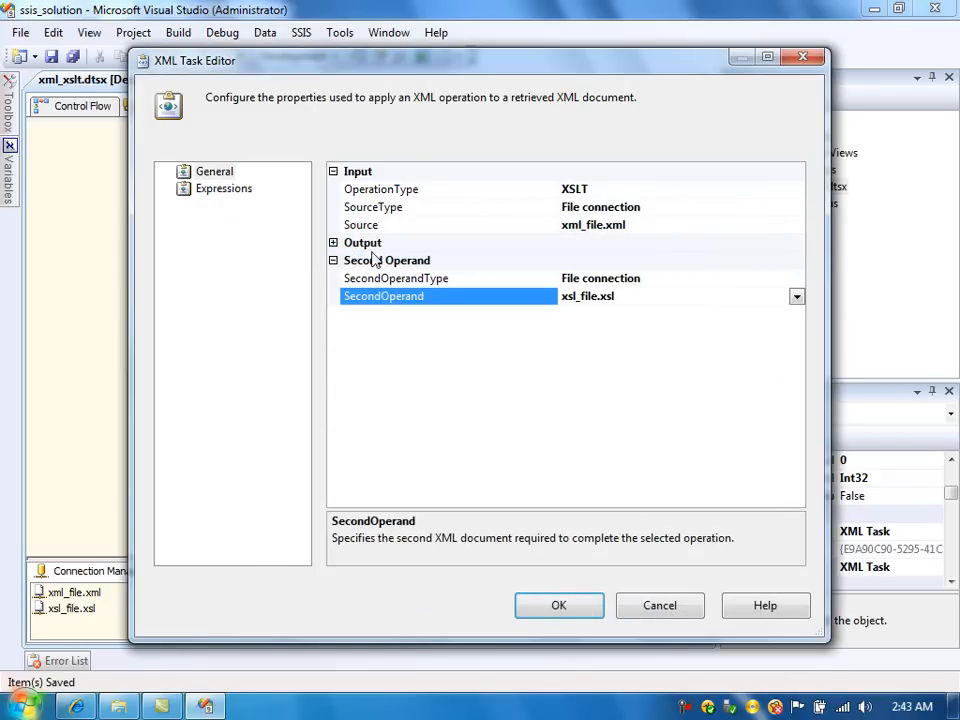
left_click(334, 244)
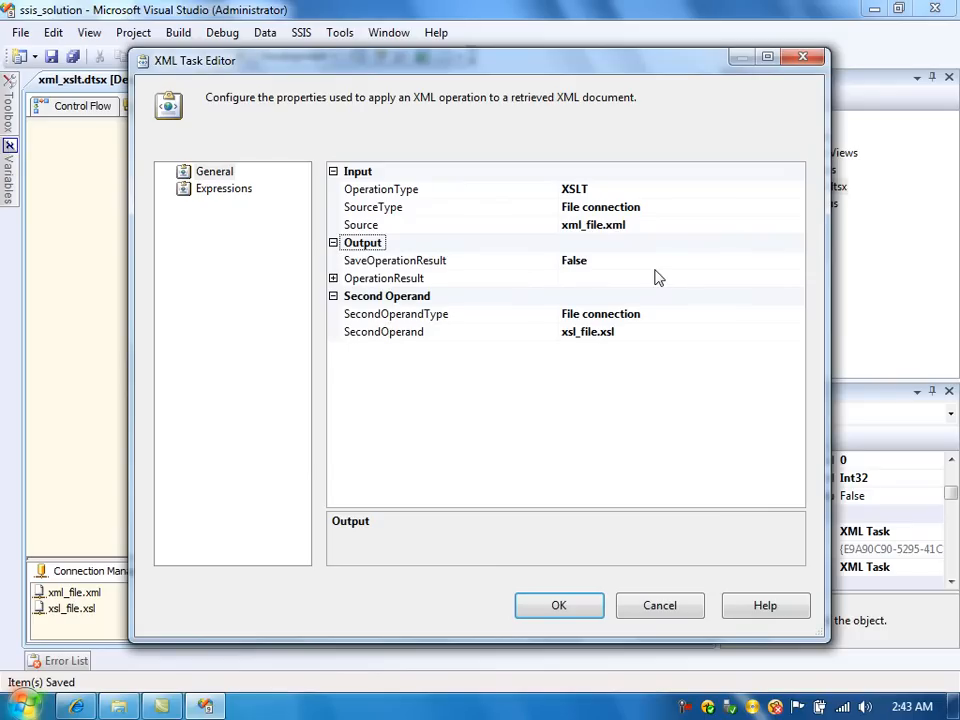
mouse_move(676, 264)
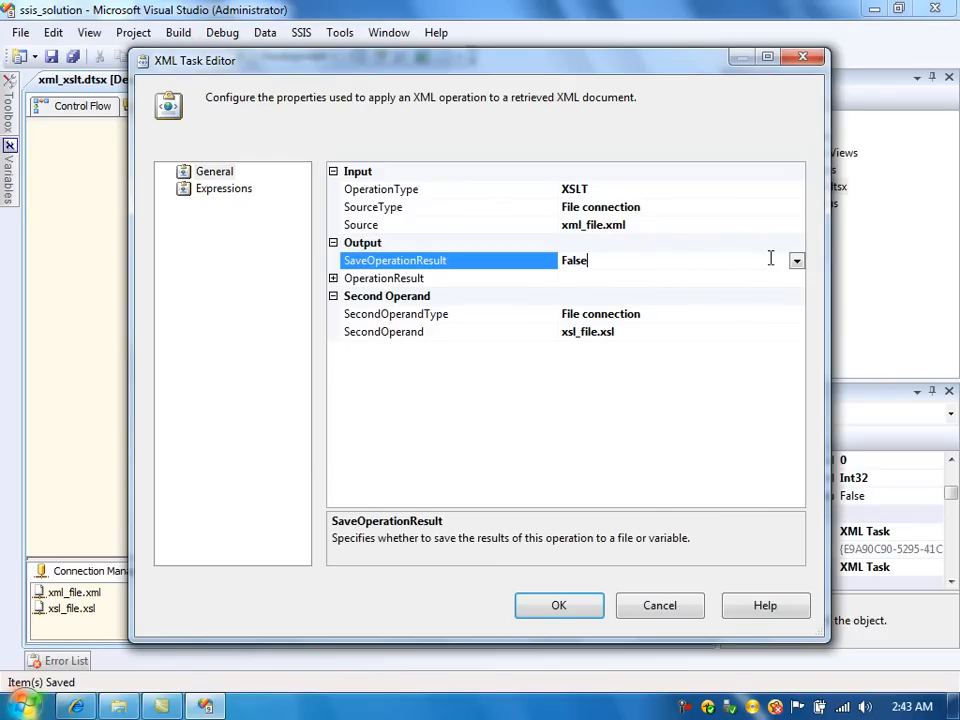
- Enable SaveOperationResult and start a new file connection for the transformation destination
left_click(796, 260)
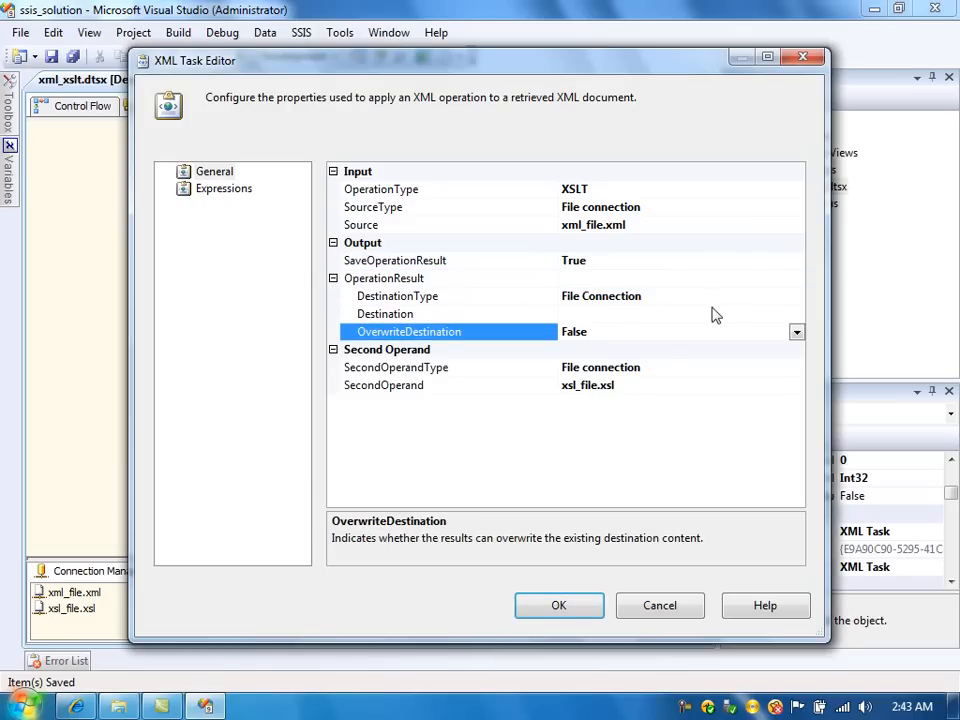
left_click(796, 332)
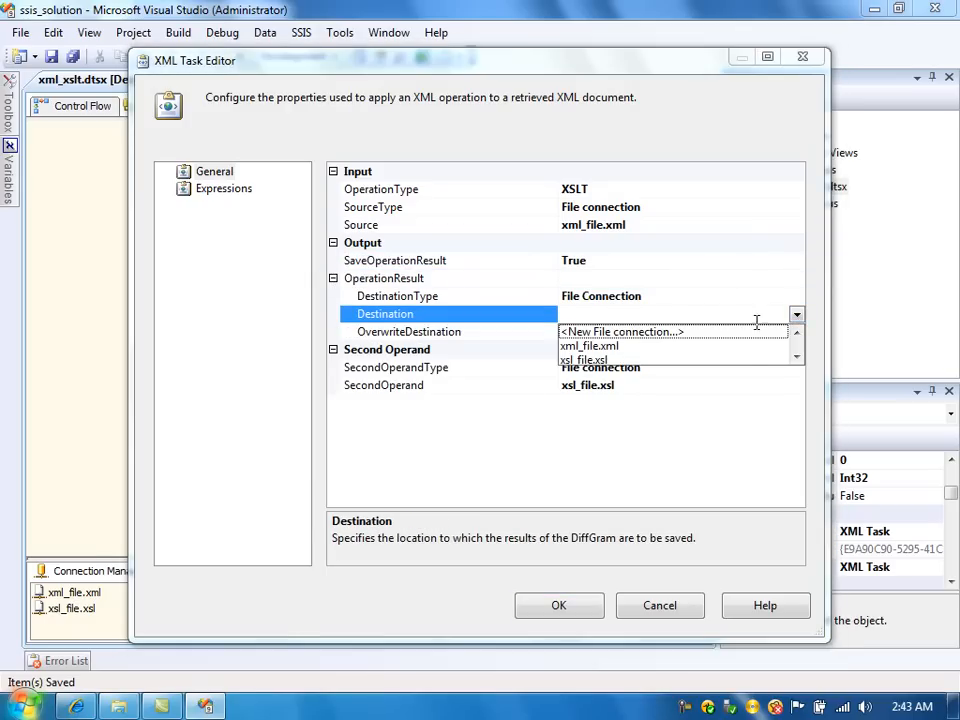
left_click(622, 332)
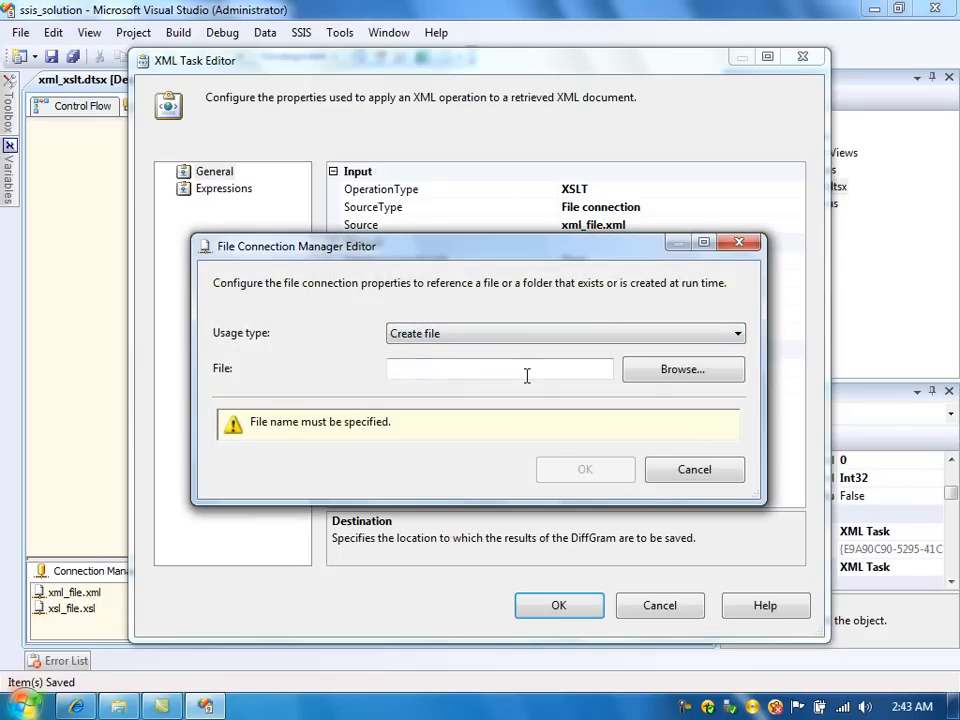
left_click(682, 368)
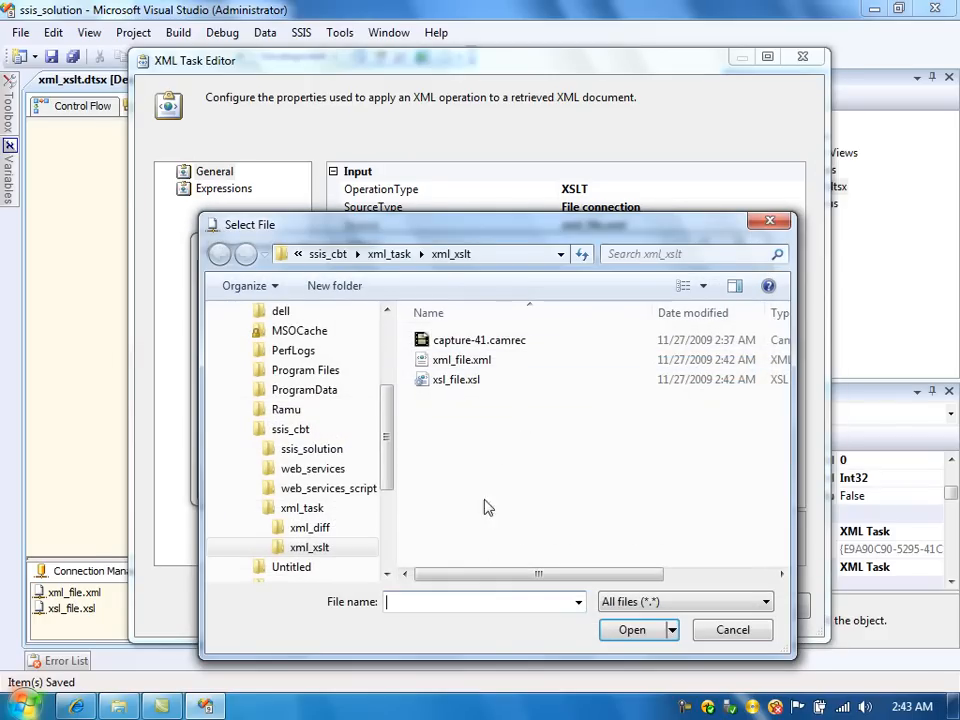
mouse_move(470, 622)
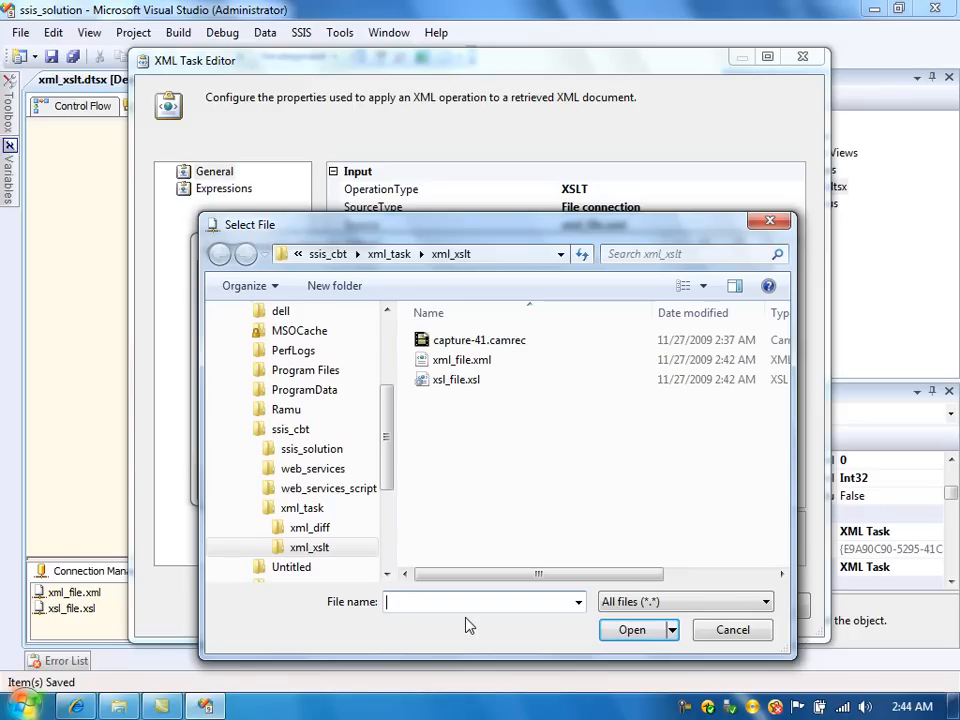
- Name the output file html_file.htm and confirm the new file connection with overwrite enabled
type("h")
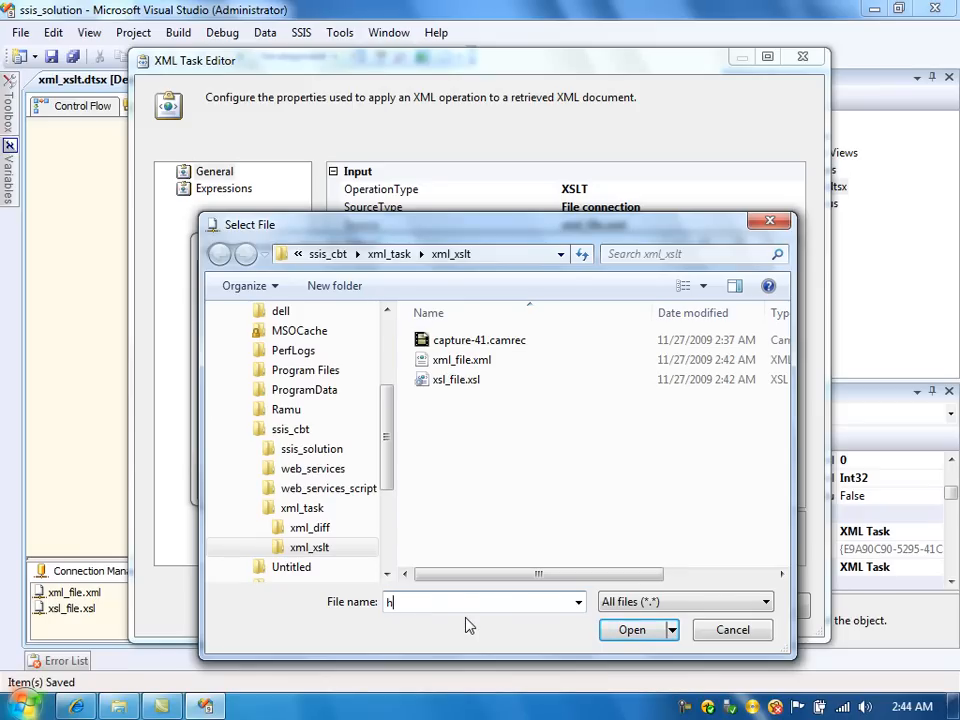
type("tml_file.htm\"")
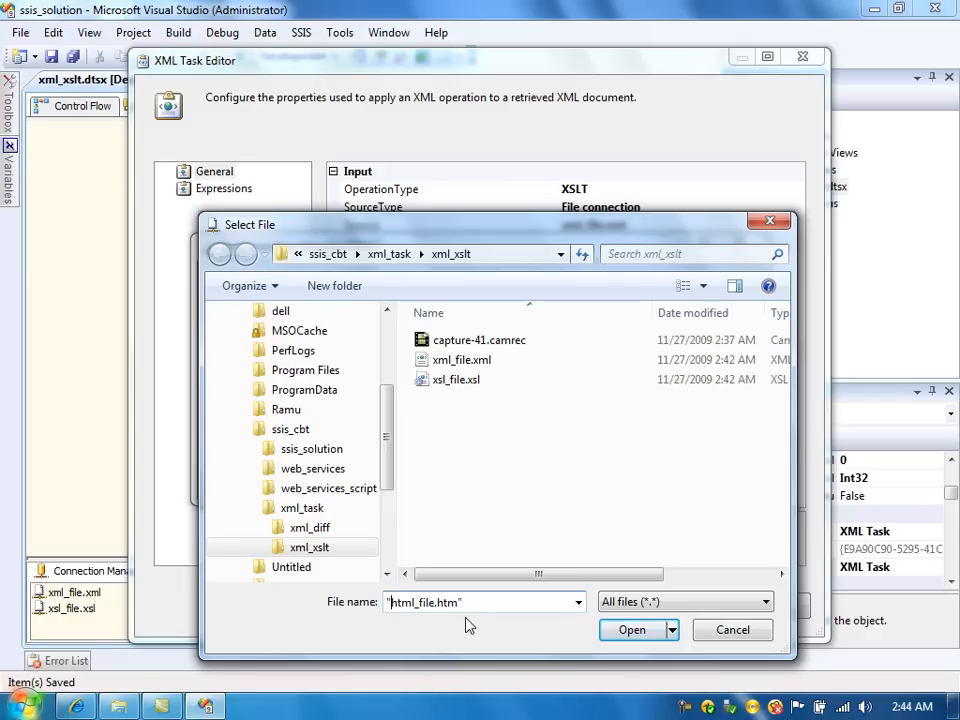
left_click(632, 630)
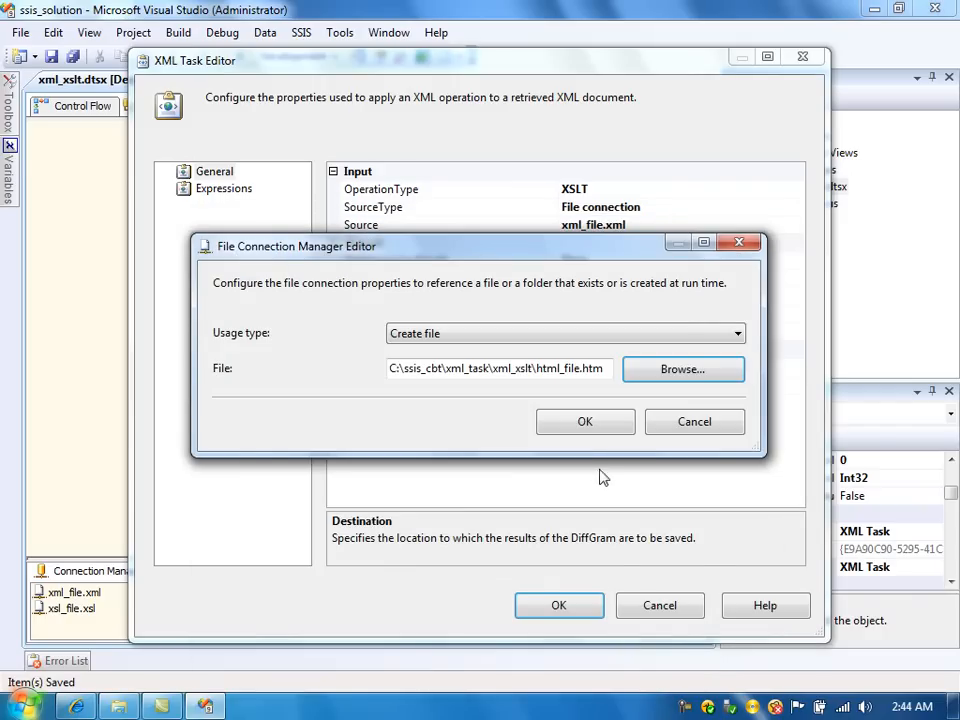
left_click(584, 420)
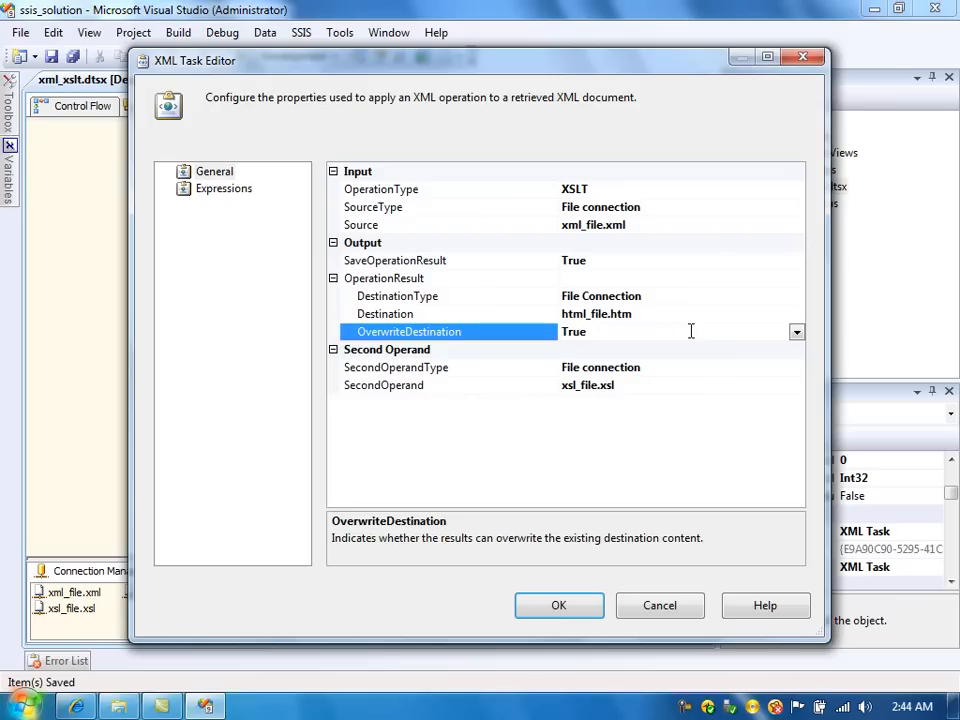
mouse_move(564, 584)
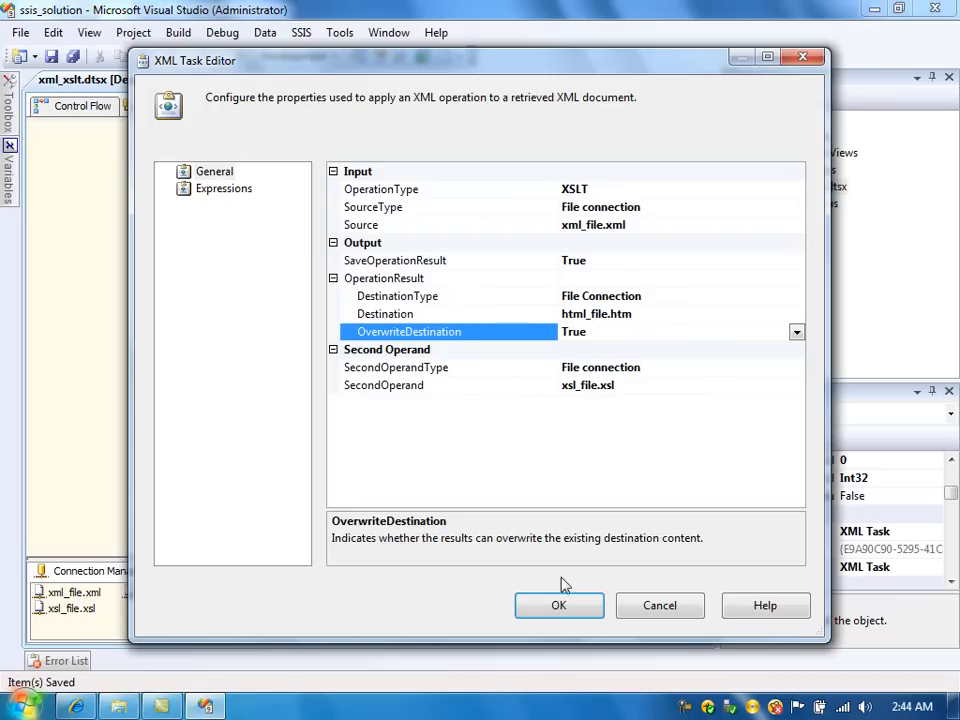
mouse_move(608, 200)
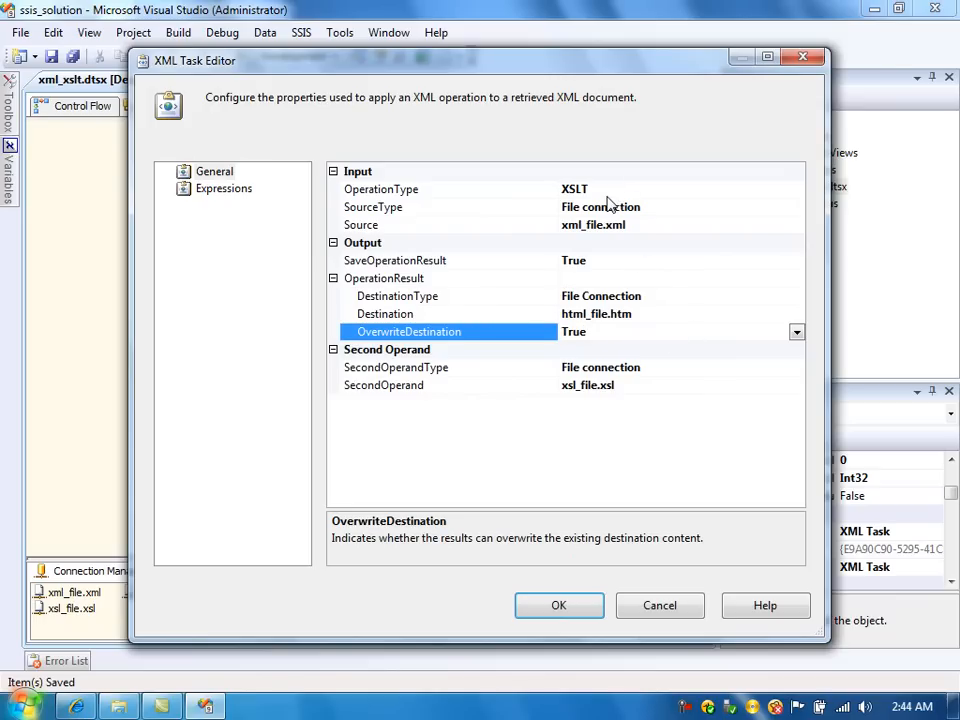
mouse_move(624, 216)
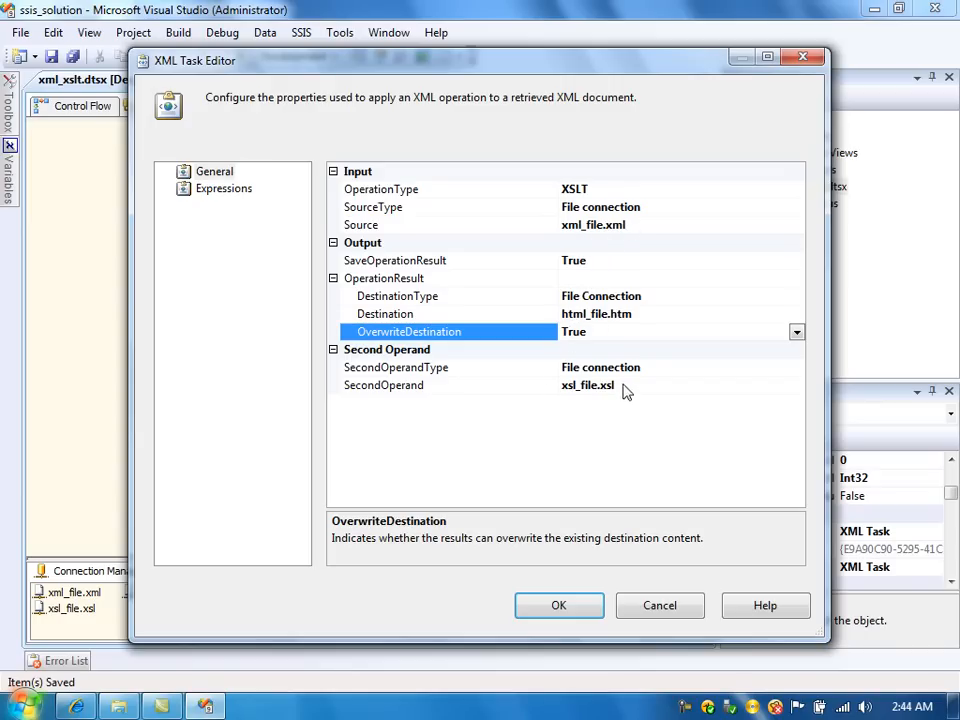
mouse_move(596, 420)
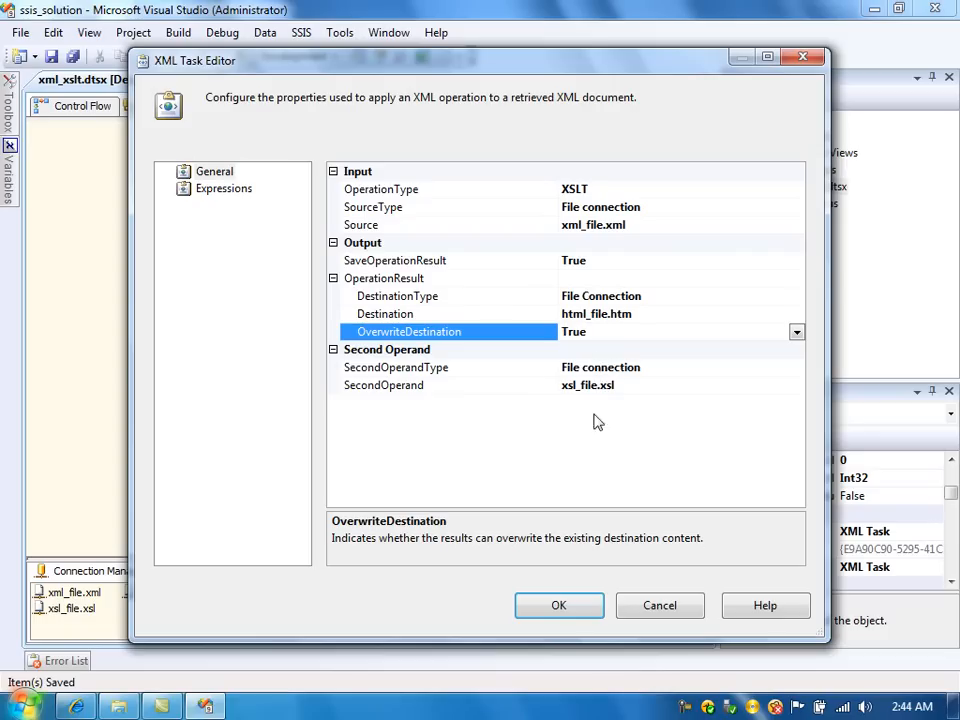
mouse_move(618, 372)
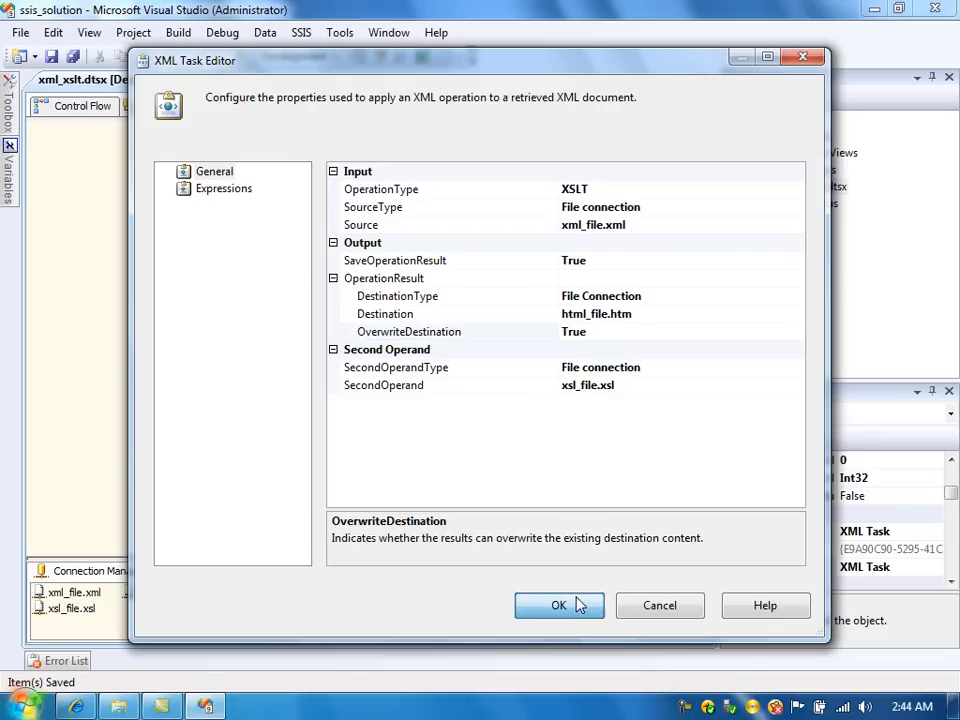
- Accept the XML Task Editor settings so html_file.htm joins the package's connections
left_click(558, 604)
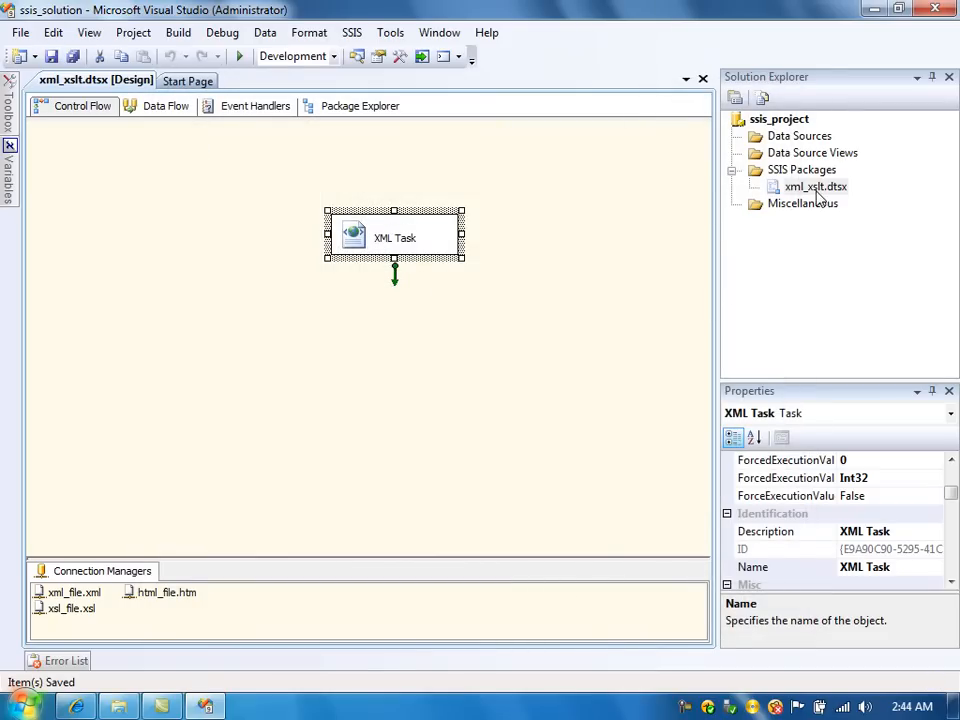
left_click(236, 56)
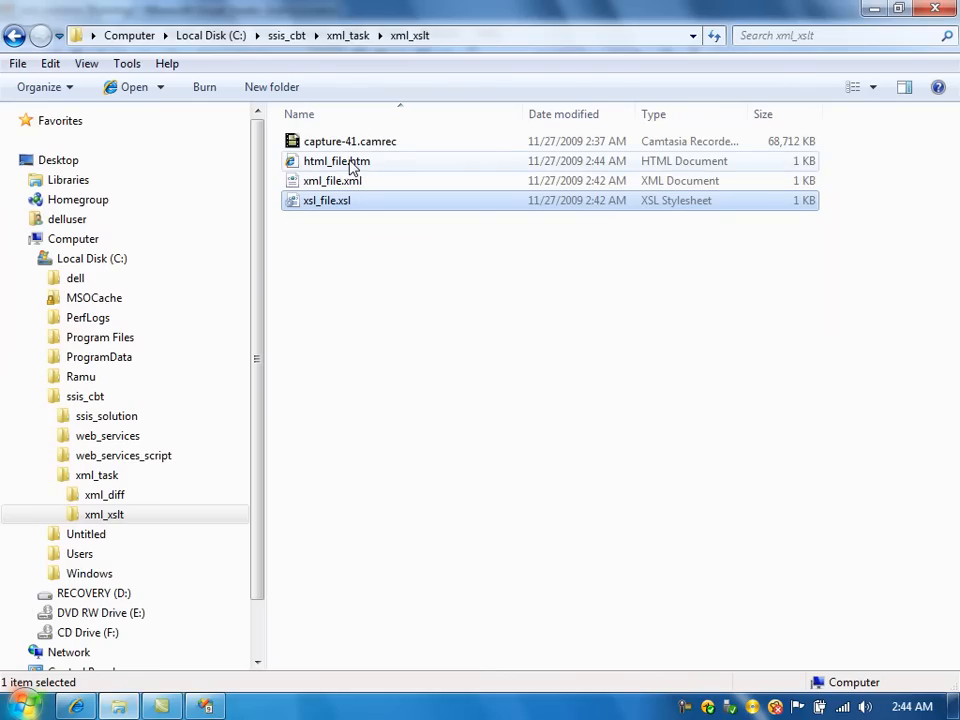
- View html_file.htm in Internet Explorer showing 'Hello, World!' and close the page
double_click(336, 160)
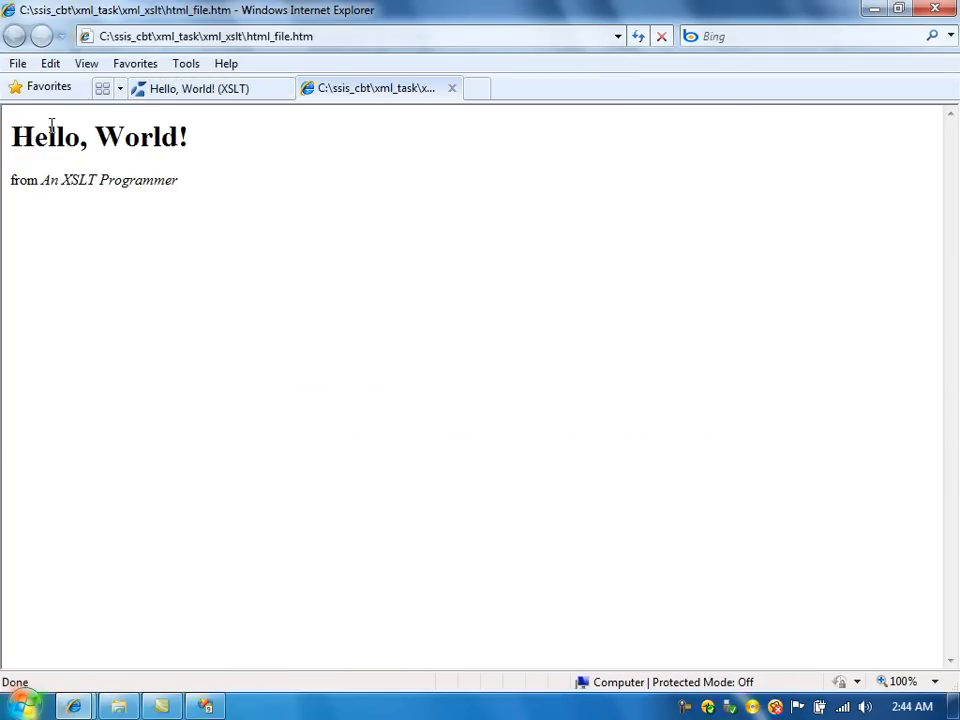
mouse_move(148, 174)
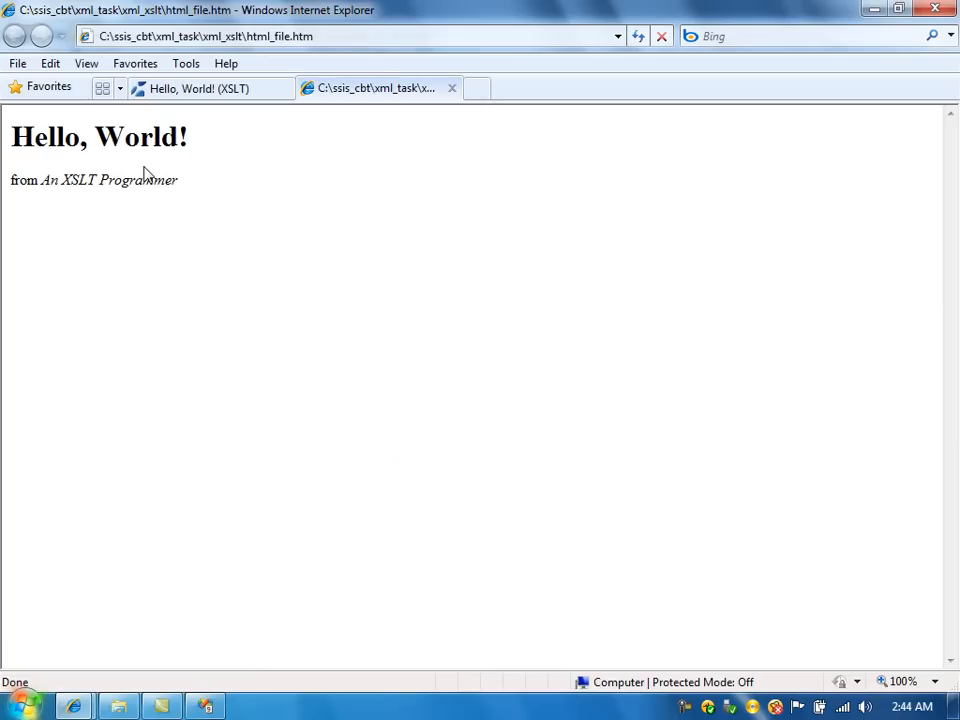
mouse_move(450, 88)
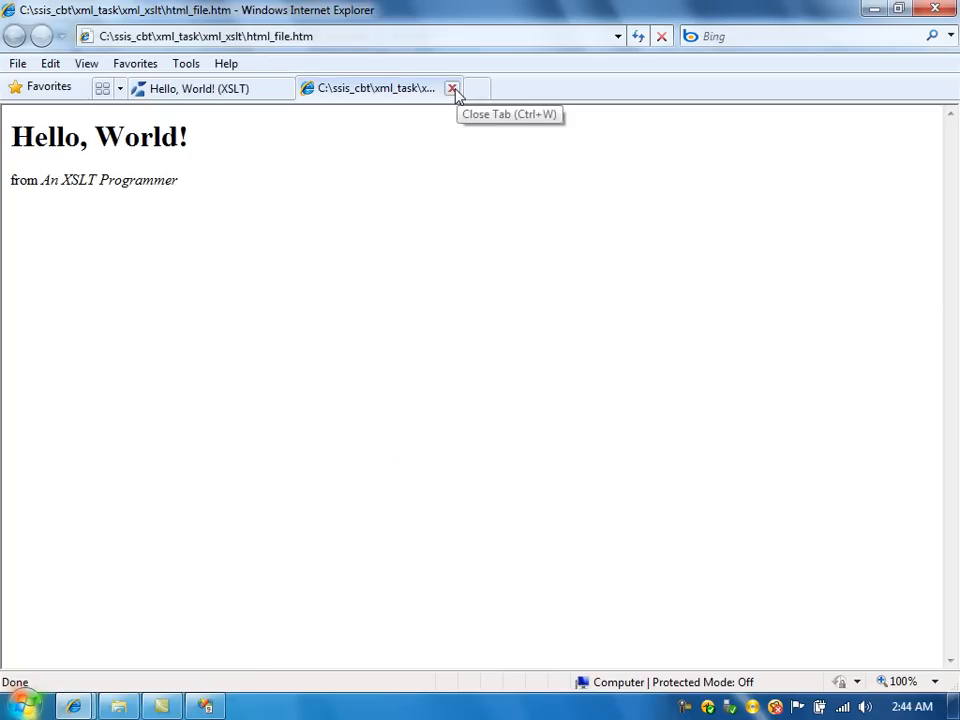
left_click(454, 88)
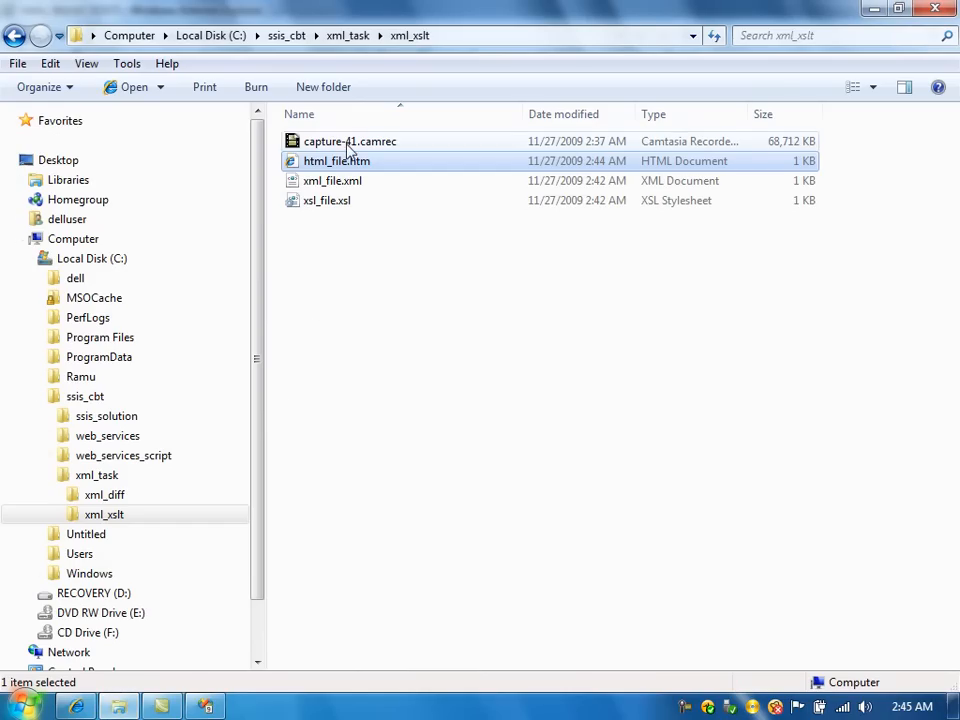
- View html_file.htm in TextPad and select the Hello, World! text inside the H1 tag
right_click(336, 160)
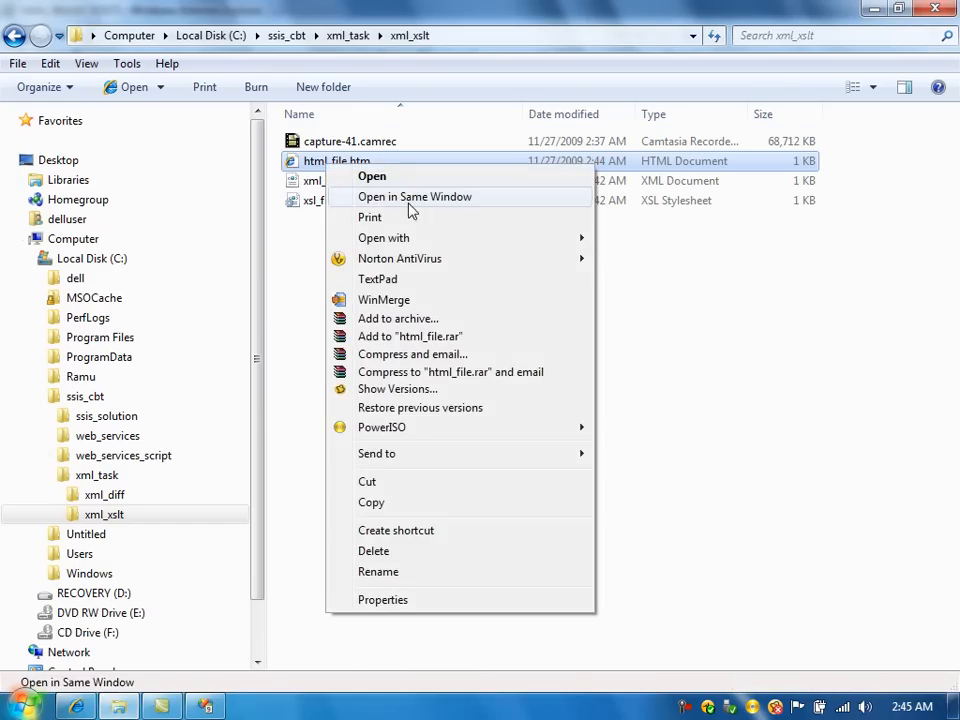
left_click(376, 280)
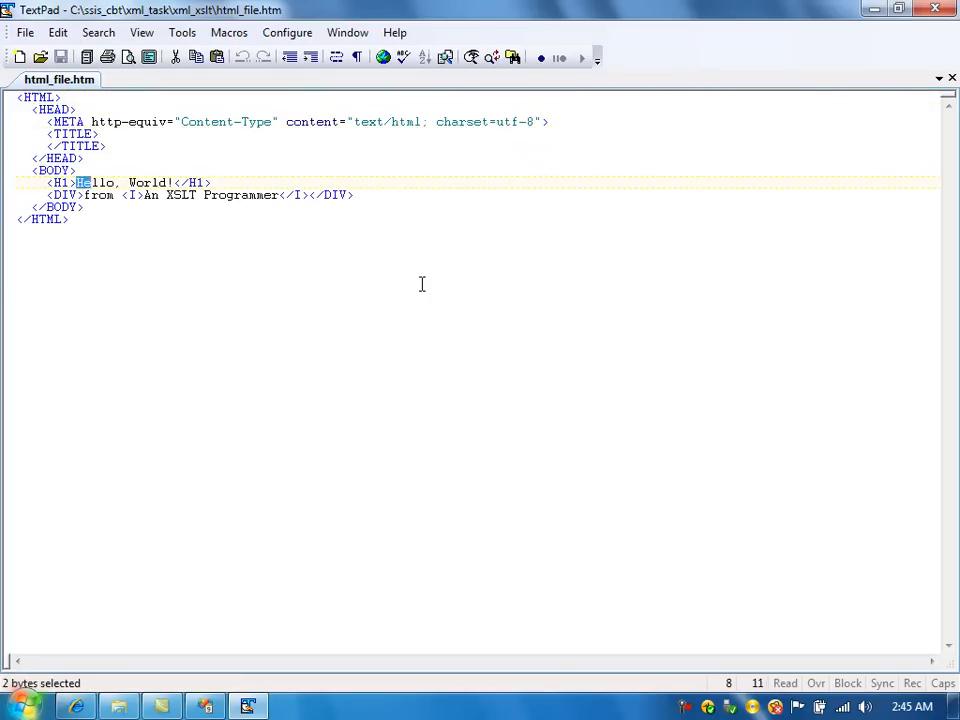
left_click_drag(80, 184, 170, 184)
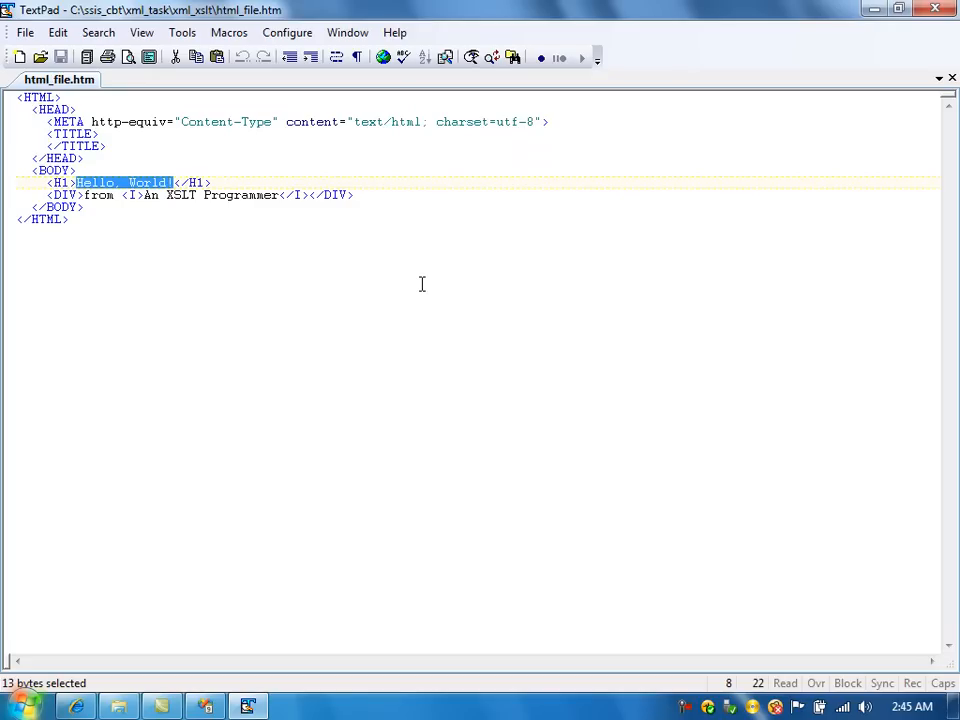